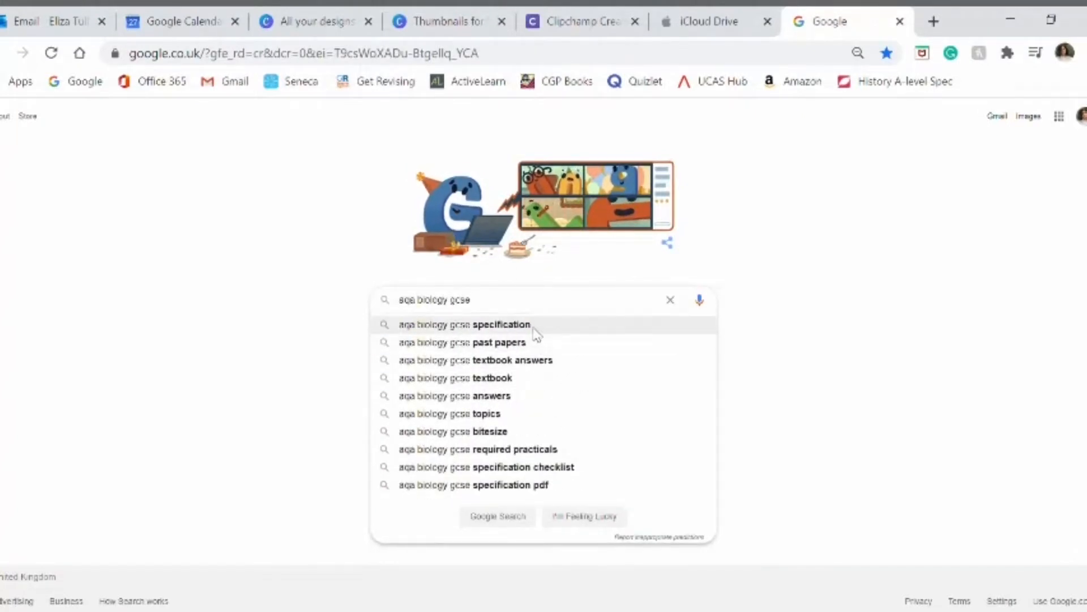
Search for 'aqa biology gcse specification' and open AQA's 'Specification at a glance' result
click(465, 324)
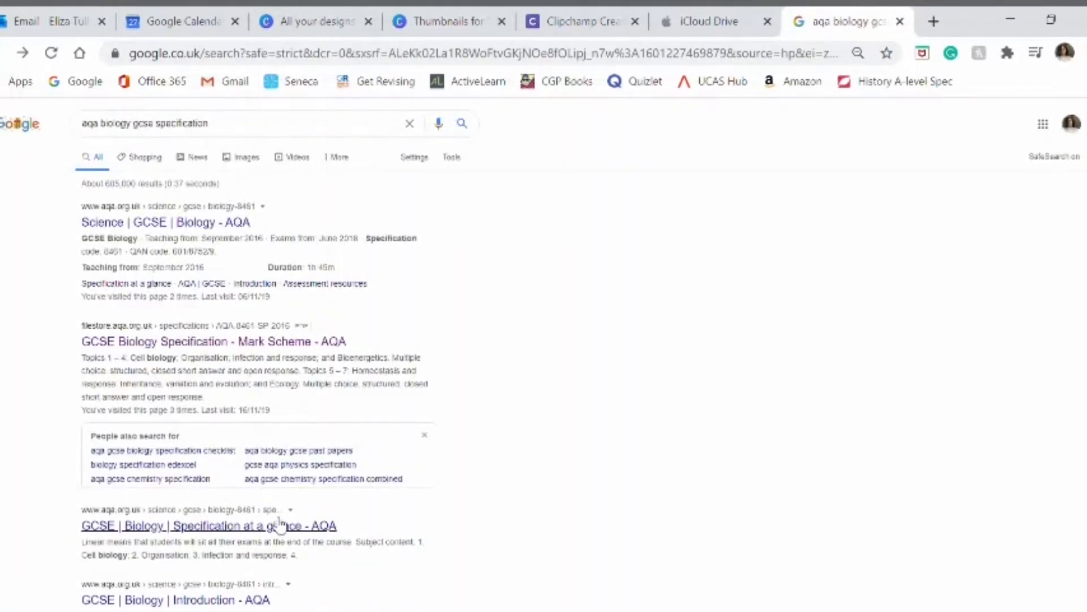
click(208, 525)
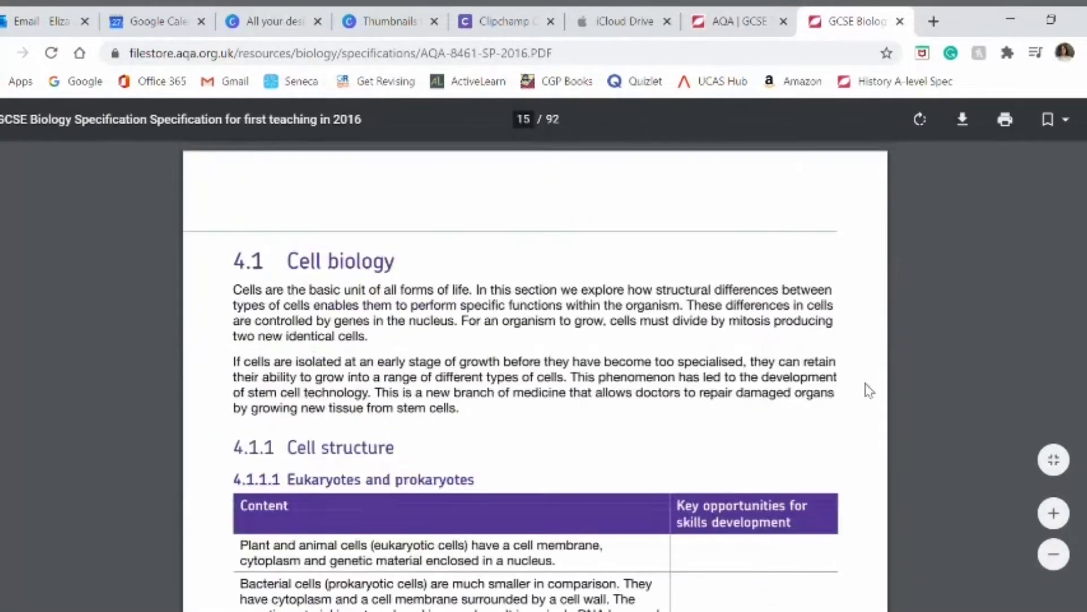
scroll(down, 3)
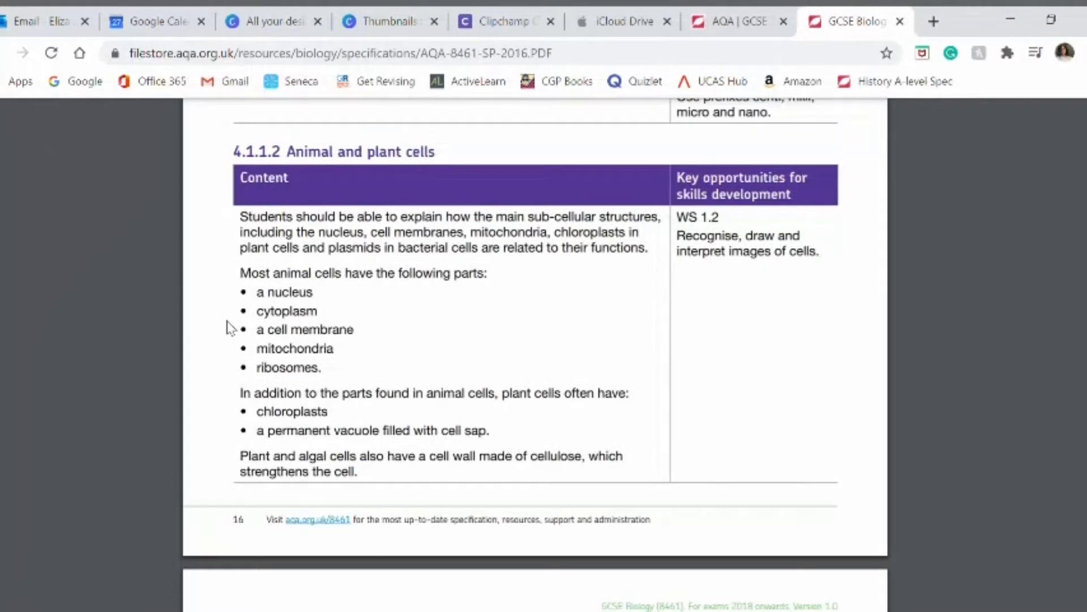
scroll(down, 3)
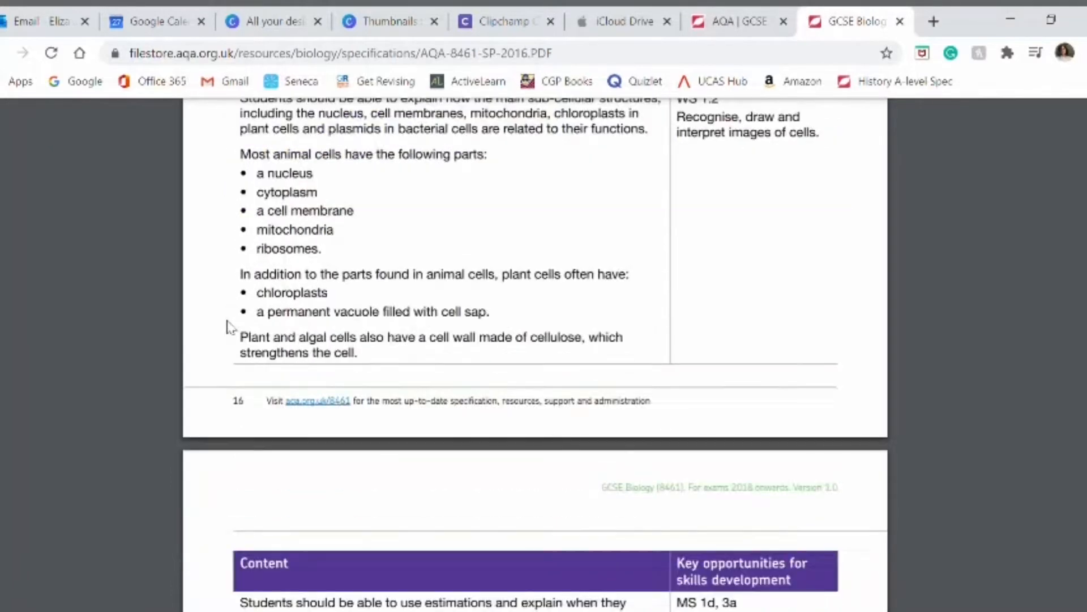
scroll(down, 3)
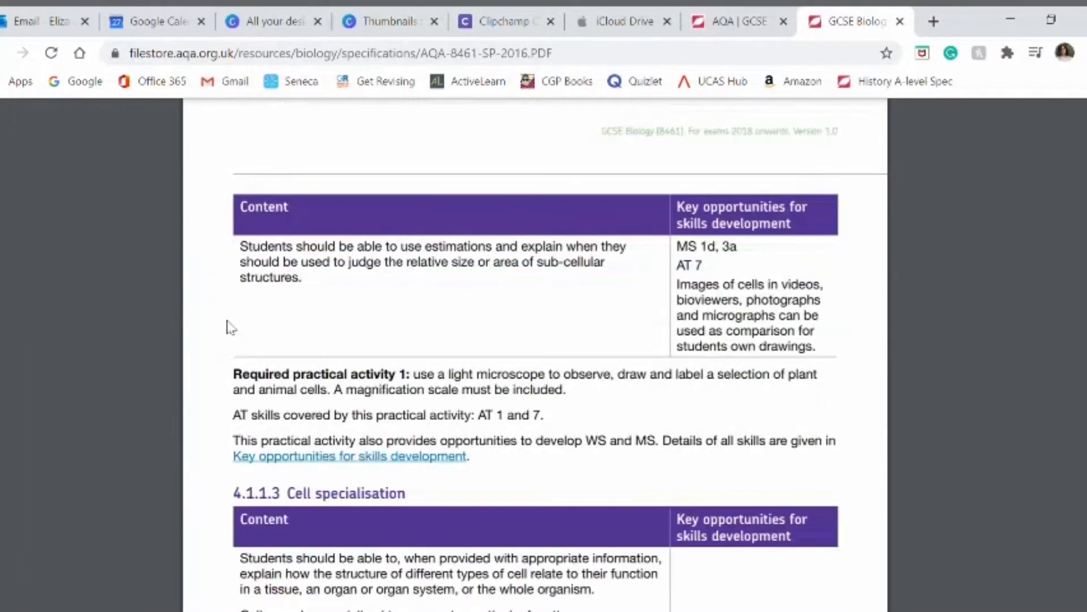
scroll(down, 3)
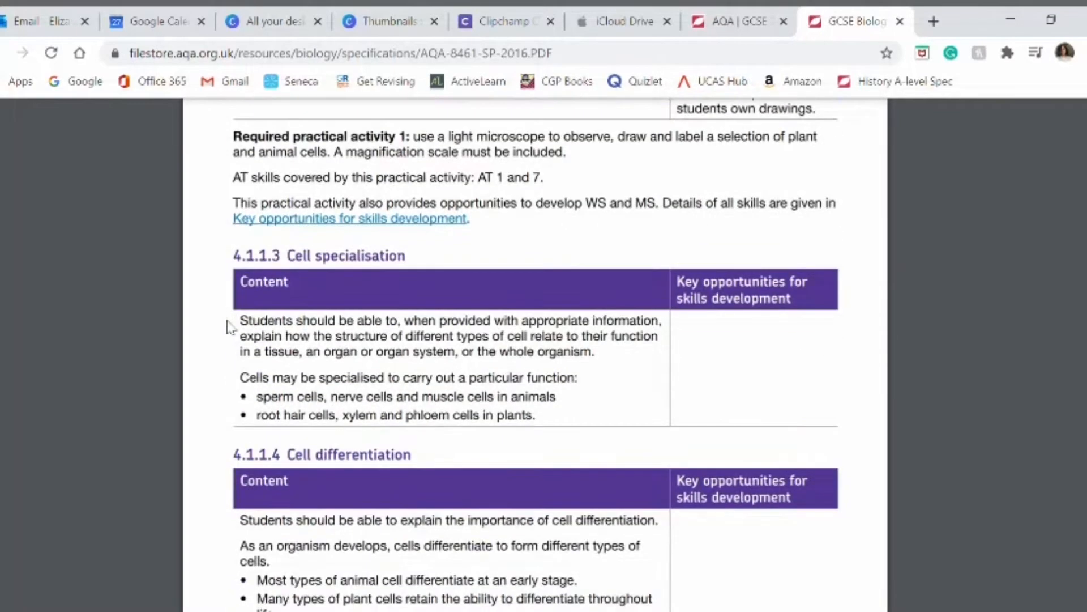
scroll(down, 3)
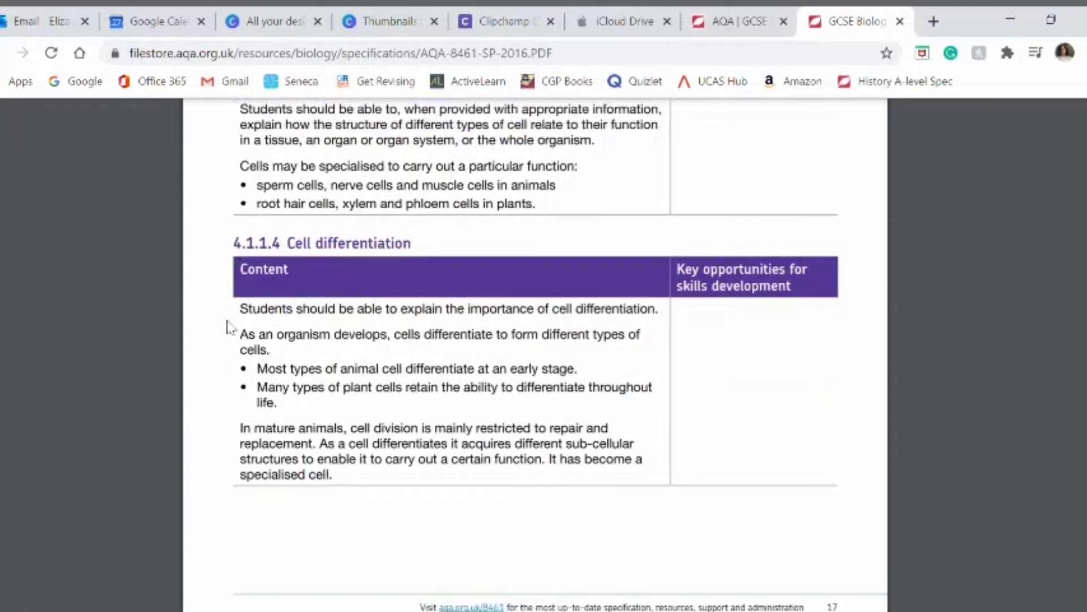
scroll(down, 3)
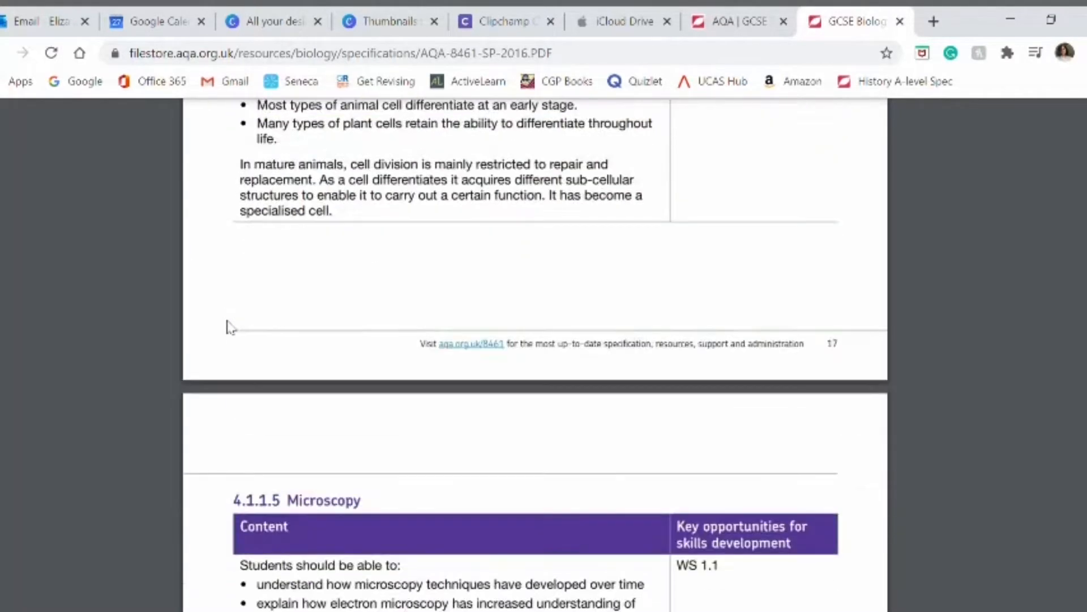
scroll(down, 3)
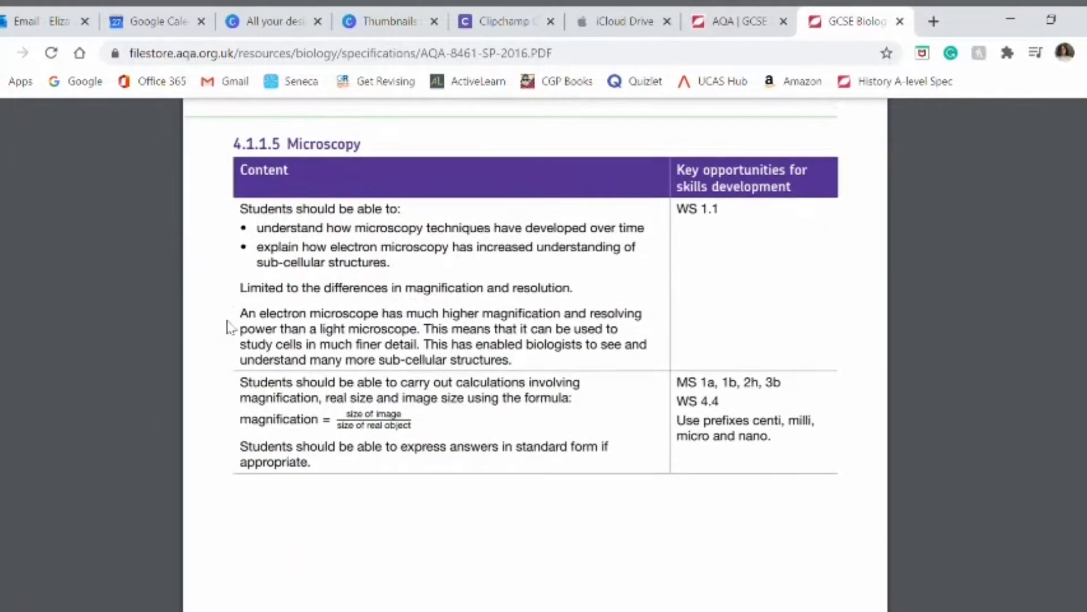
scroll(down, 3)
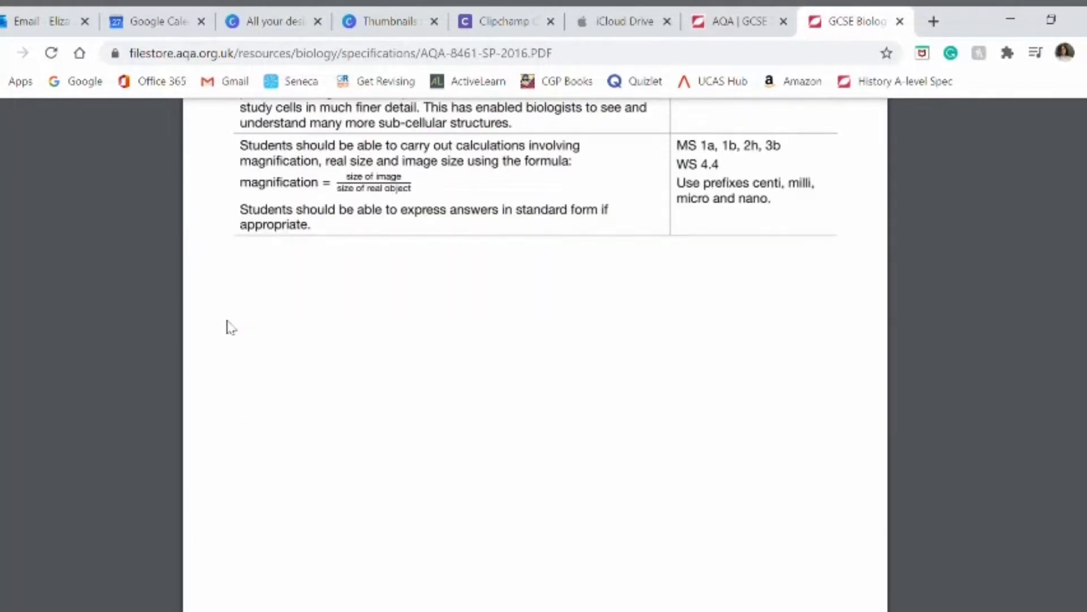
scroll(down, 3)
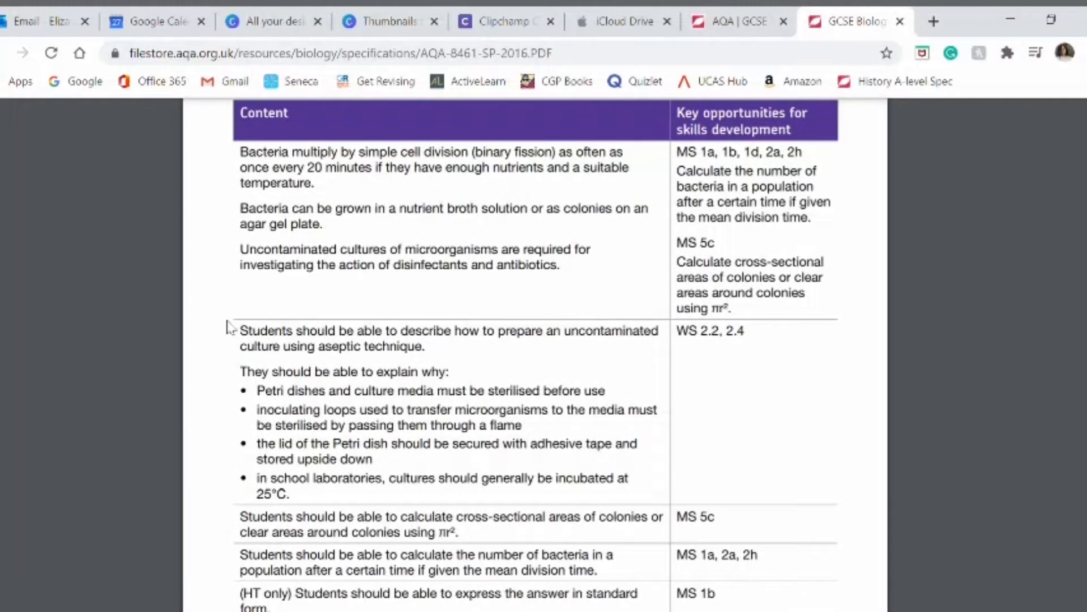
scroll(down, 3)
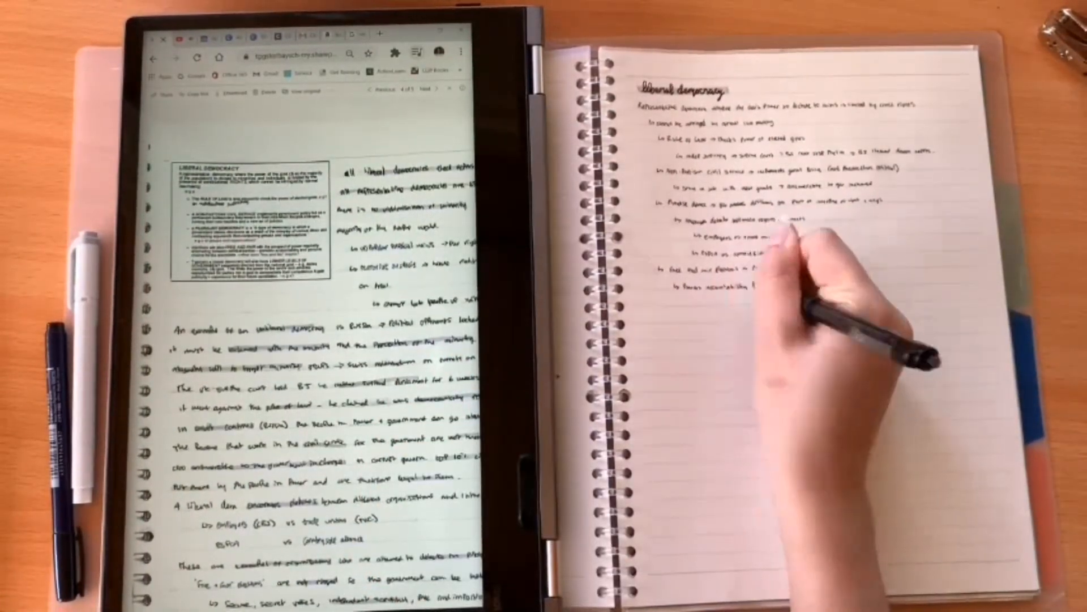
Scroll down to reach the Years 9, 10 & 11 (New GCSE - Edexcel) Quizlet class
scroll(down, 3)
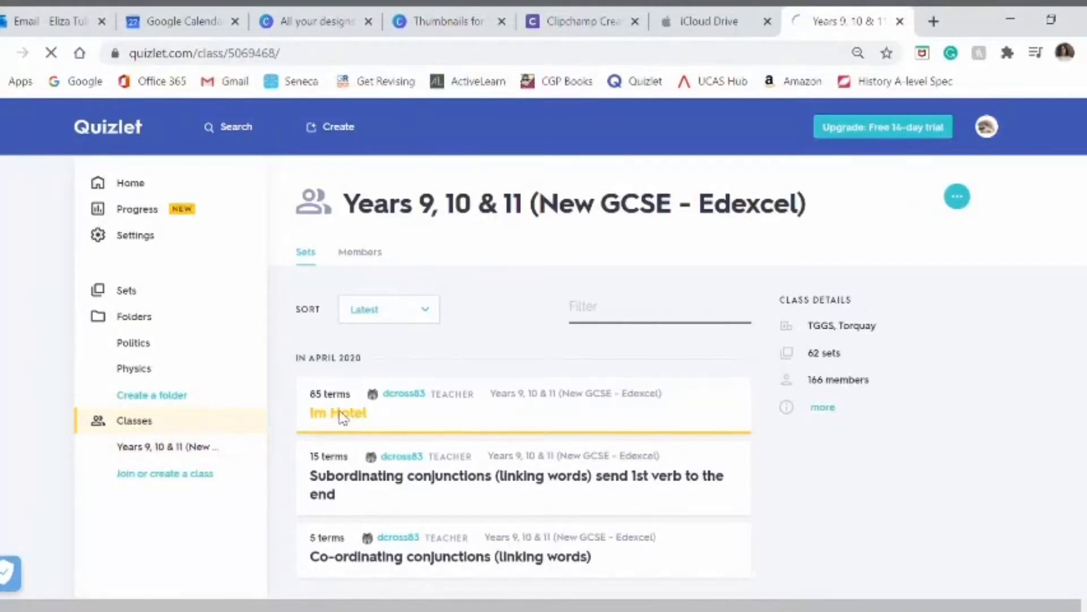
Open the Im Hotel vocabulary set and scroll through its list of terms
click(337, 413)
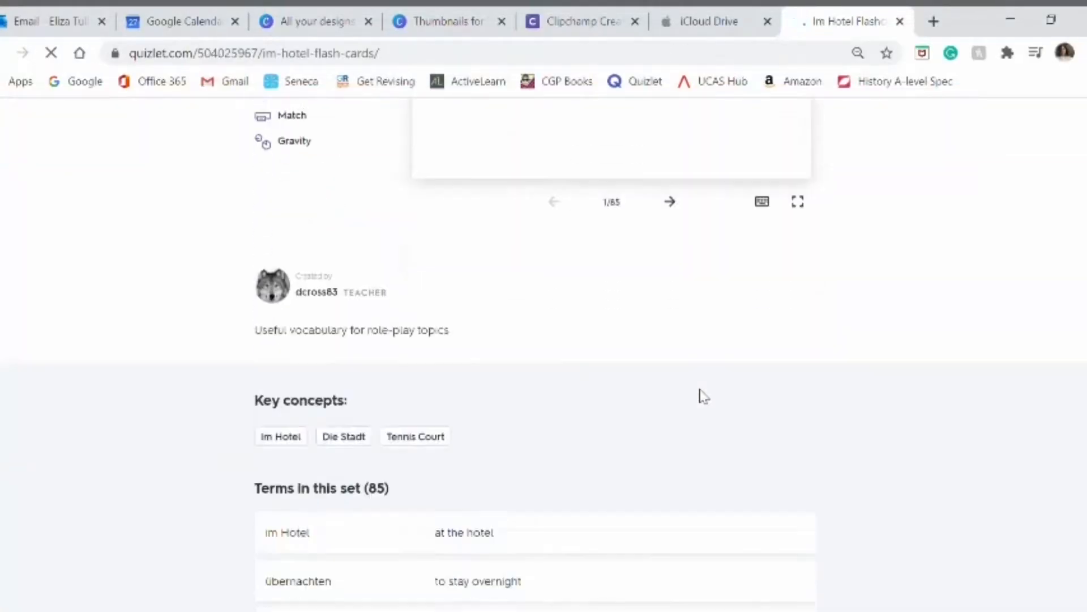
scroll(down, 3)
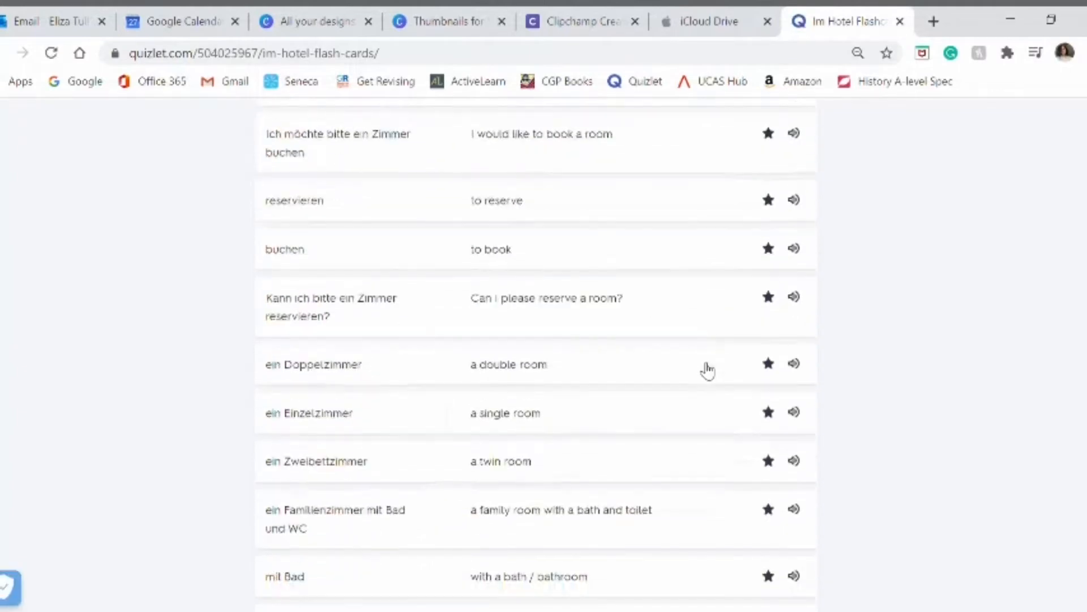
scroll(down, 3)
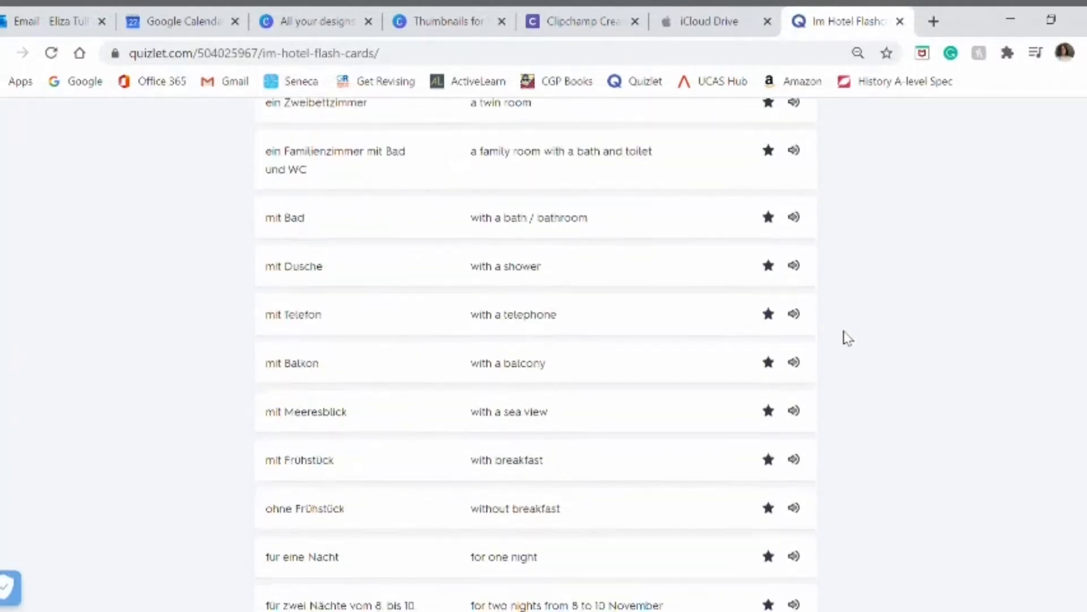
scroll(down, 3)
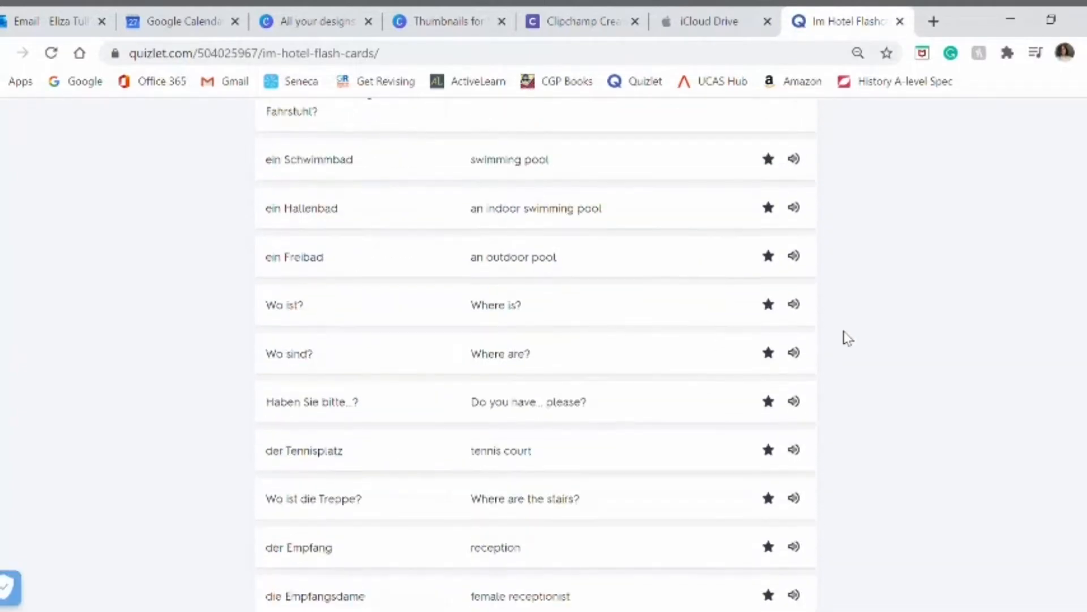
scroll(down, 3)
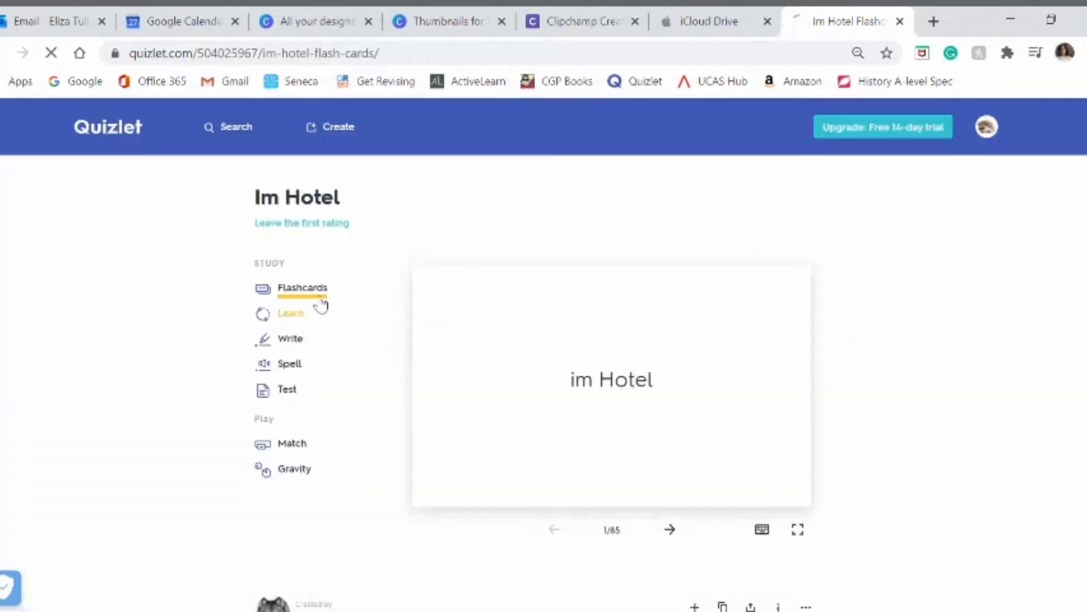
Try Learn, return to the set, then run flashcards up to card 3 of 65
click(290, 313)
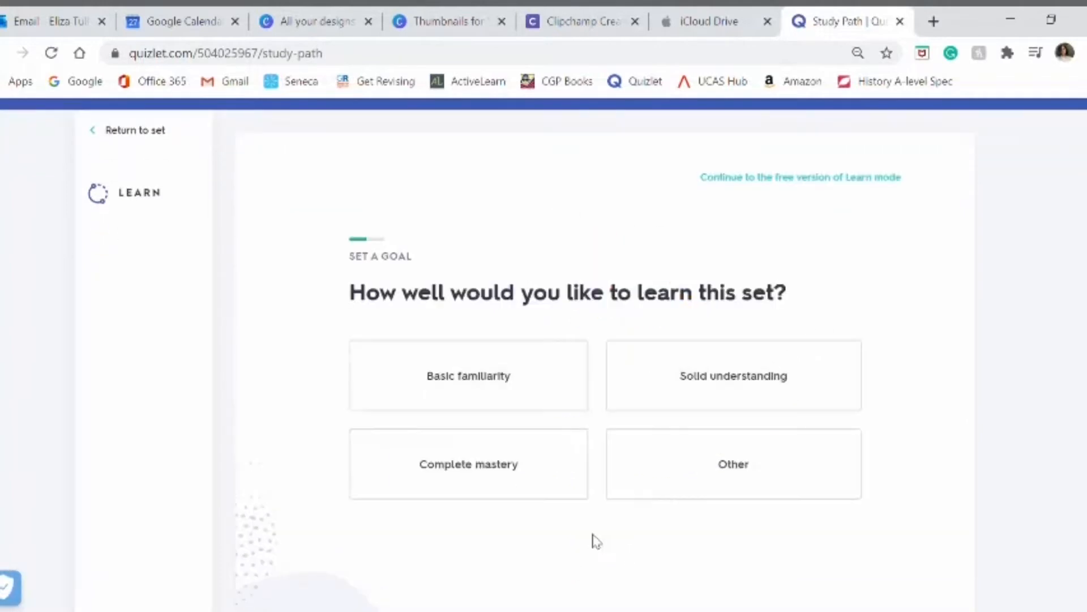
mouse_move(158, 139)
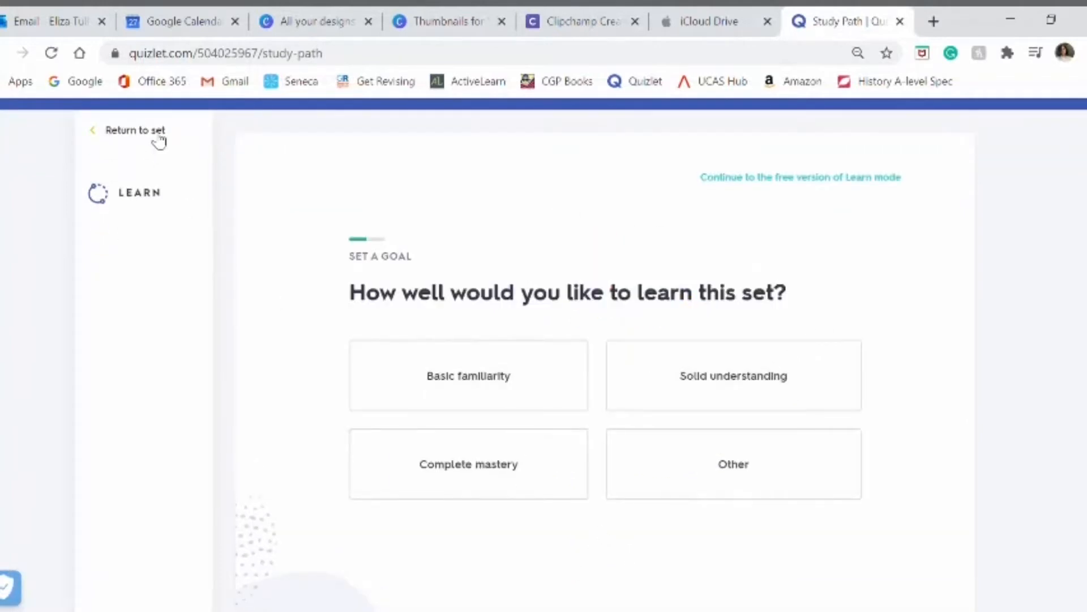
click(135, 129)
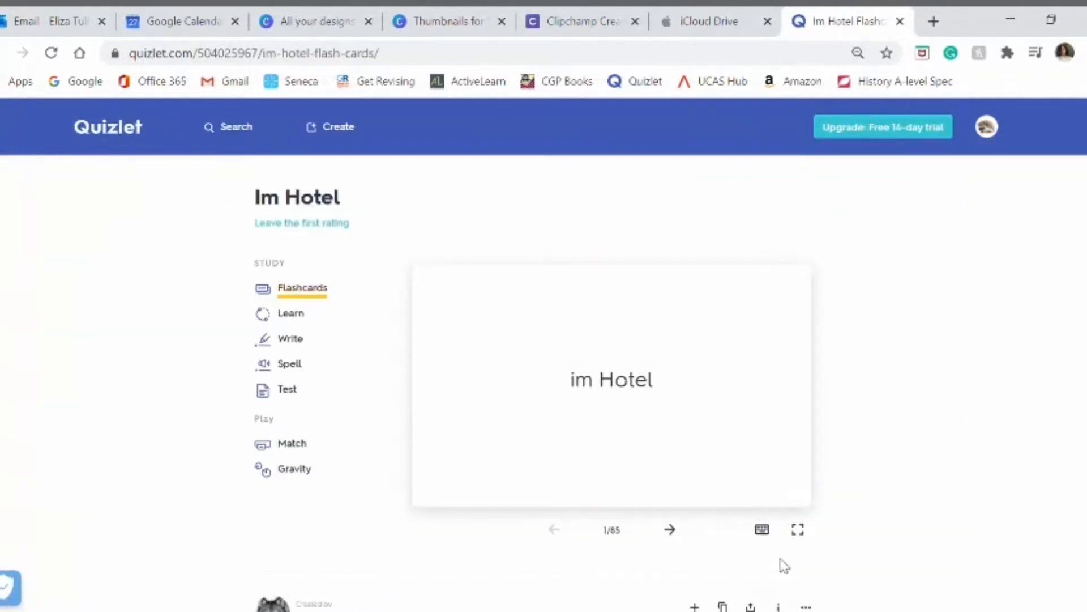
click(302, 288)
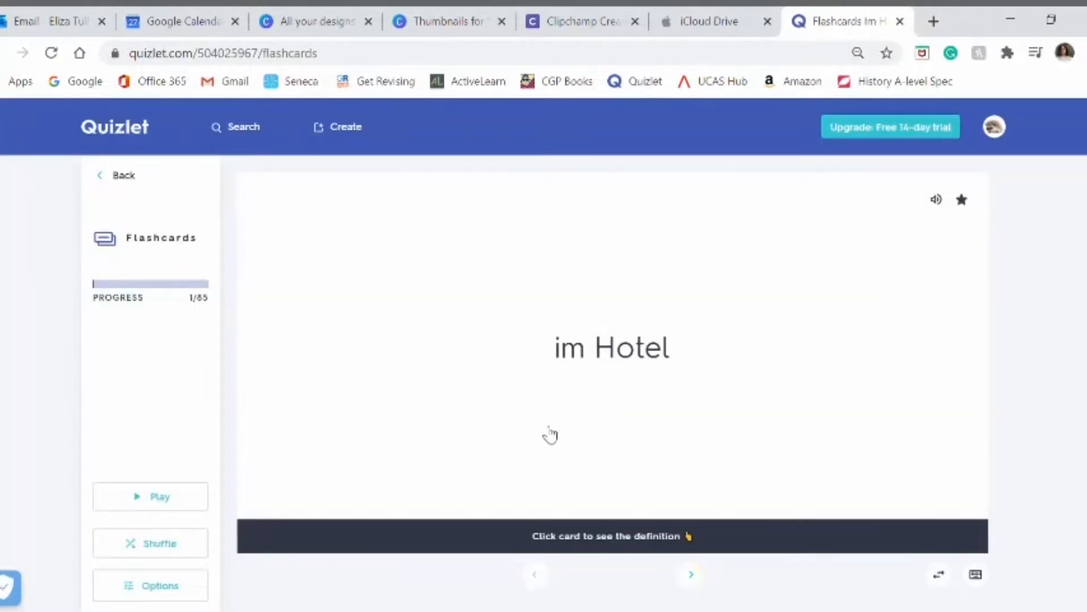
click(690, 574)
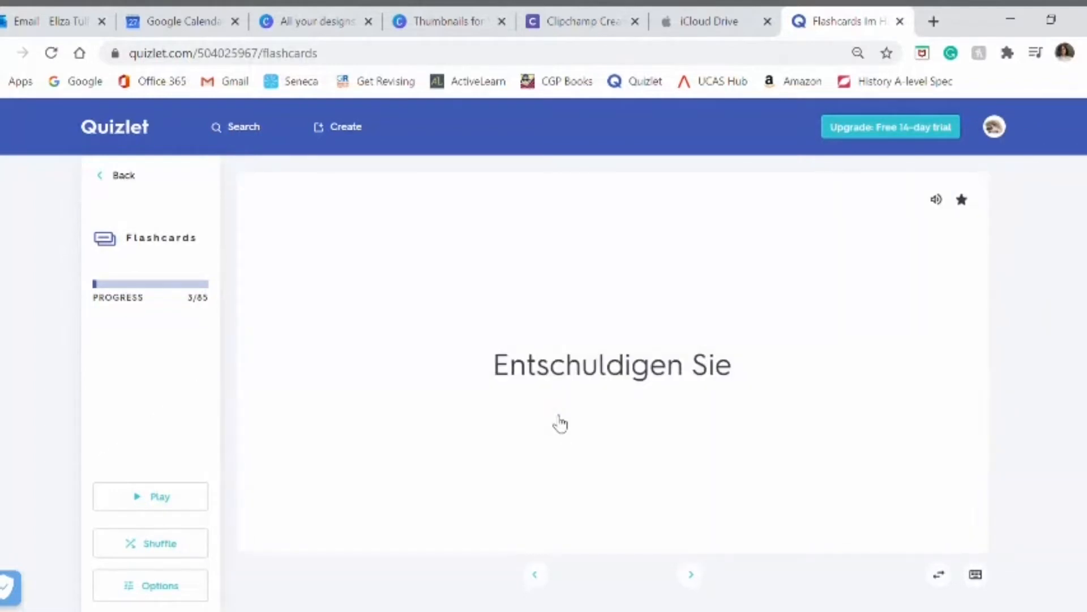
click(689, 574)
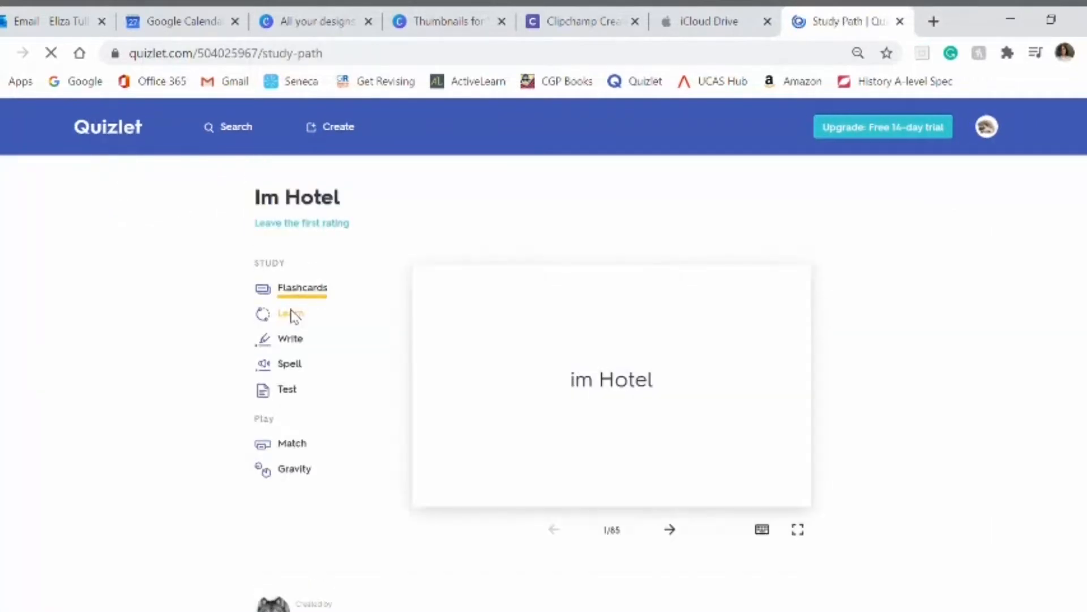
Start free Learn mode and answer 'to be closed' and 'for a fortnight' (für zwei Wochen)
click(291, 313)
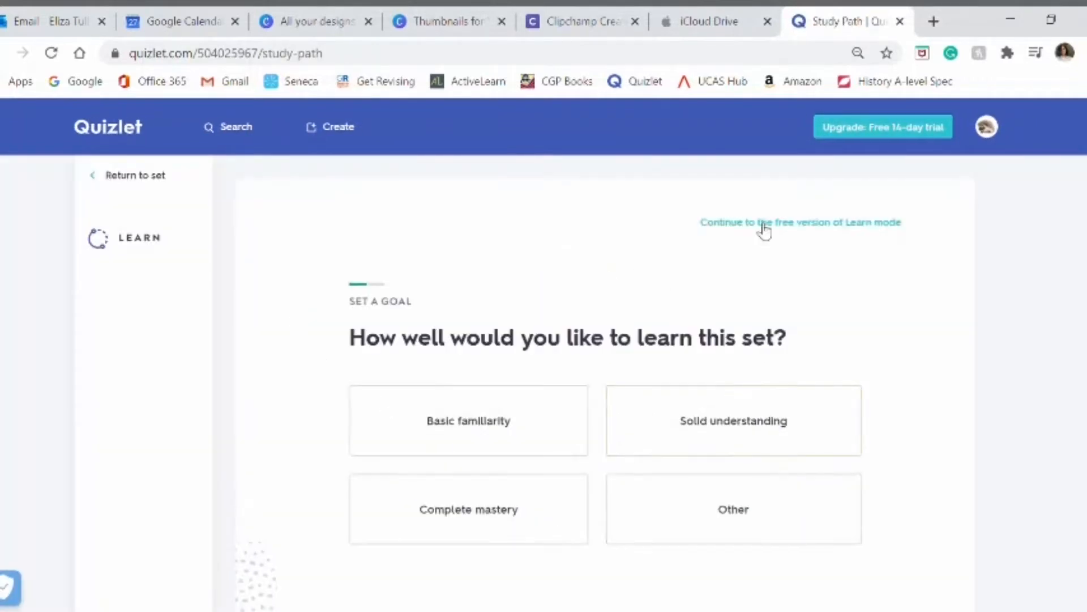
click(800, 222)
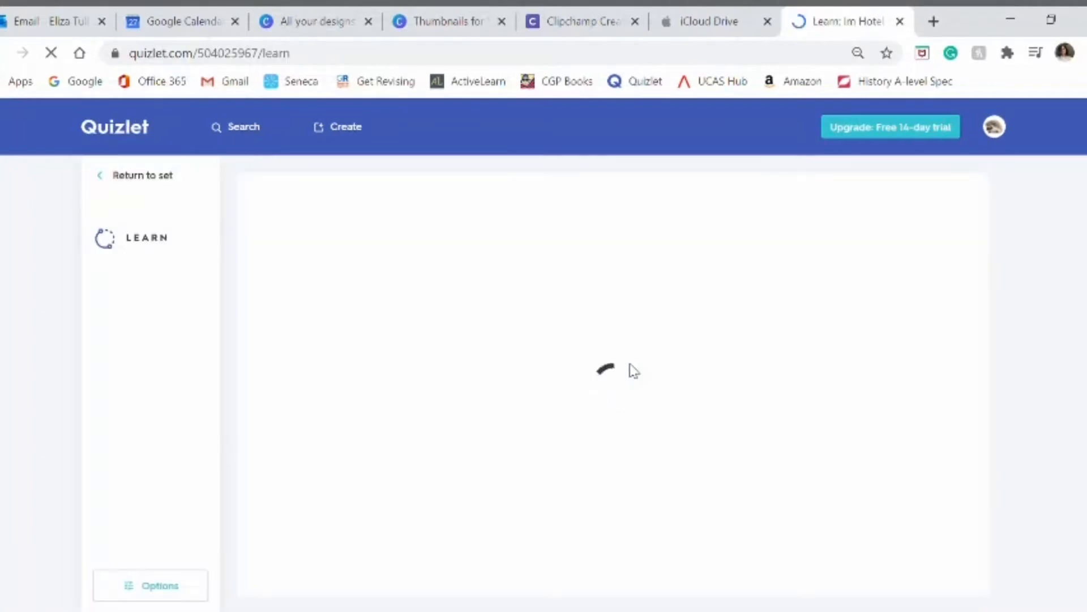
click(522, 554)
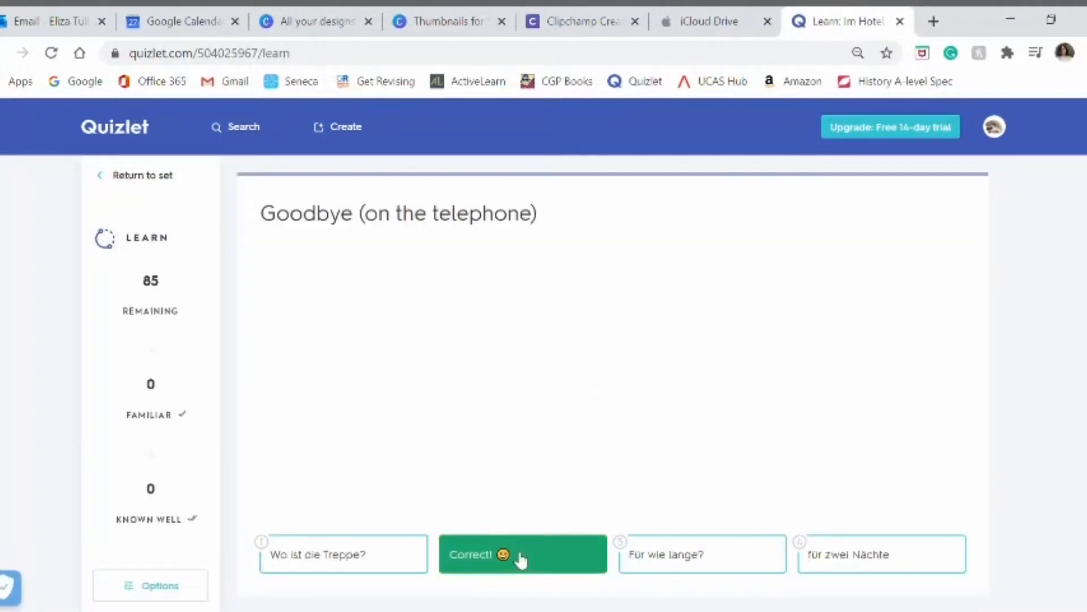
click(522, 554)
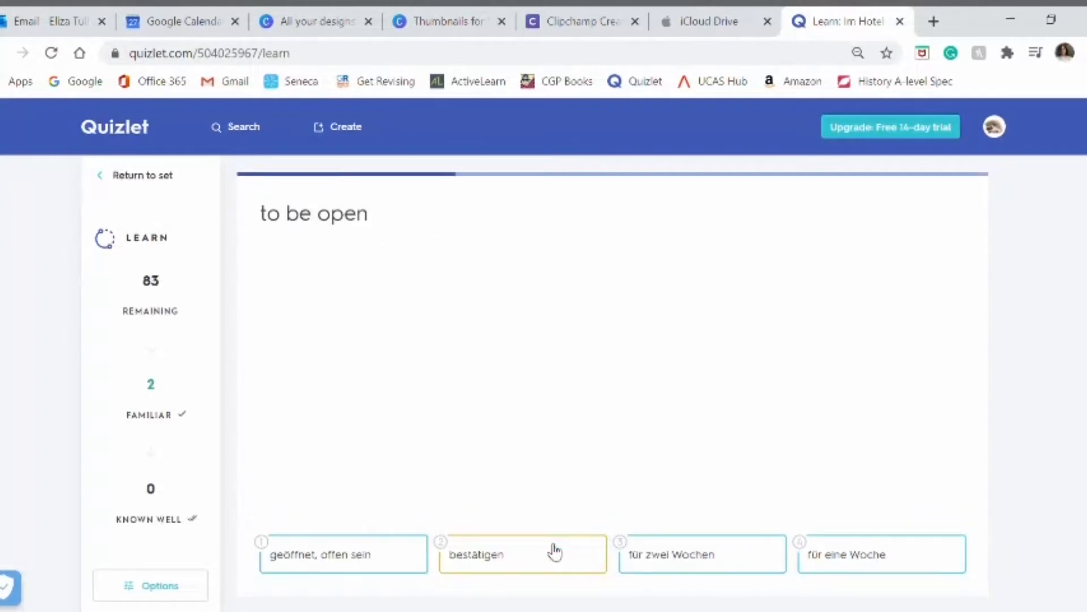
click(522, 553)
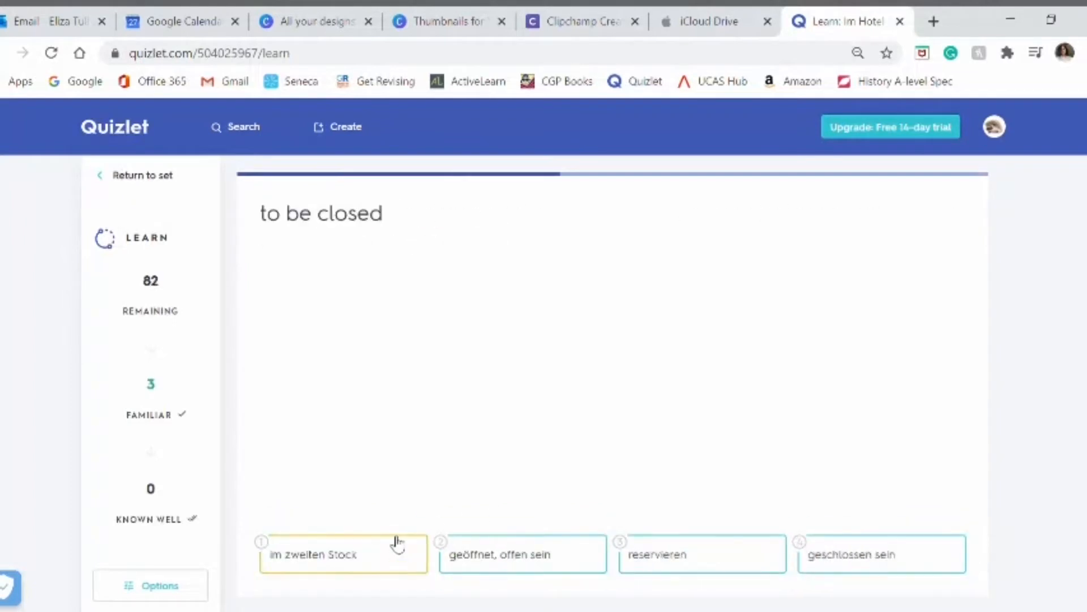
click(522, 553)
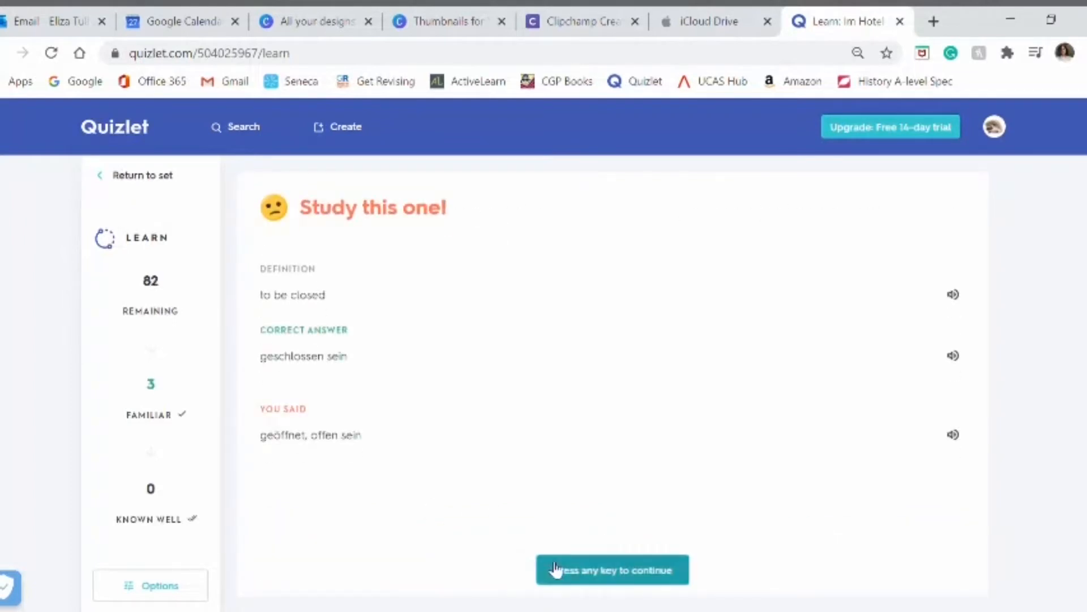
click(612, 569)
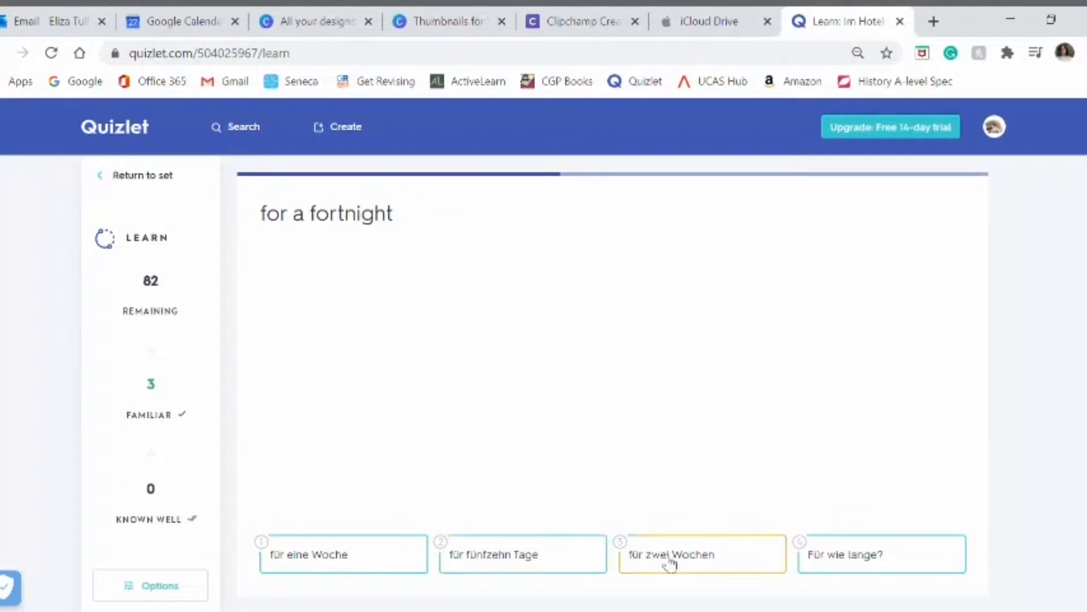
click(702, 553)
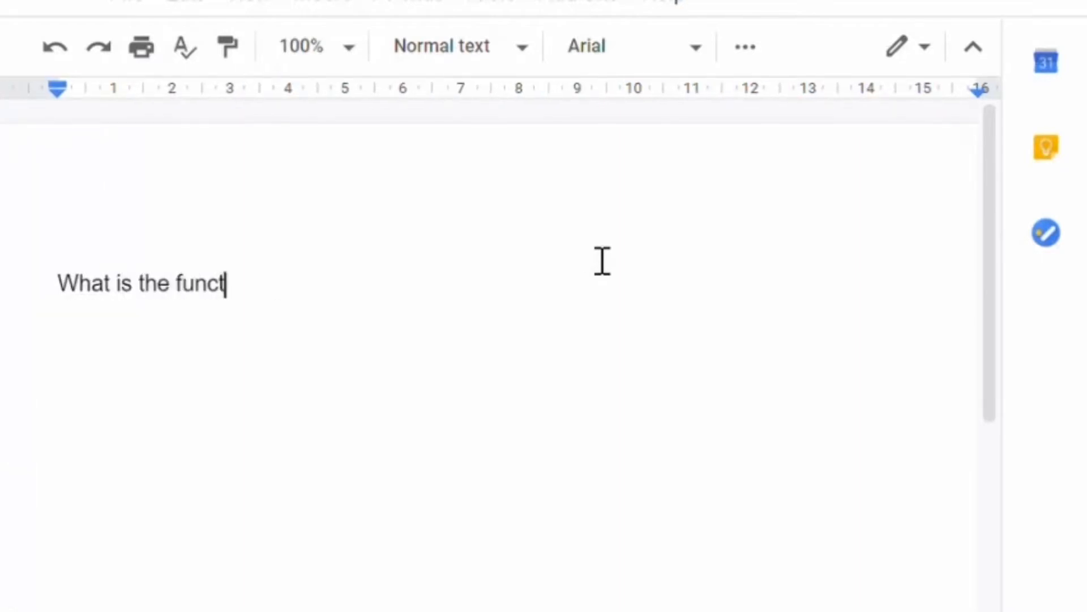
Type questions on the liver's function, salivary gland enzymes and what the gall bladder produces
text(ion of the liver?)
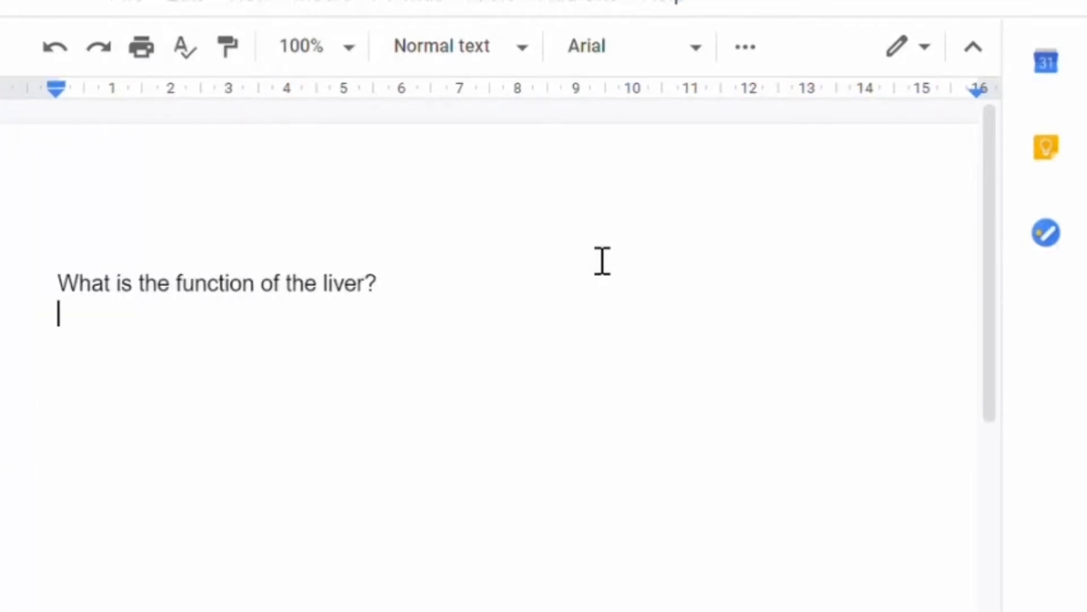
text(How does)
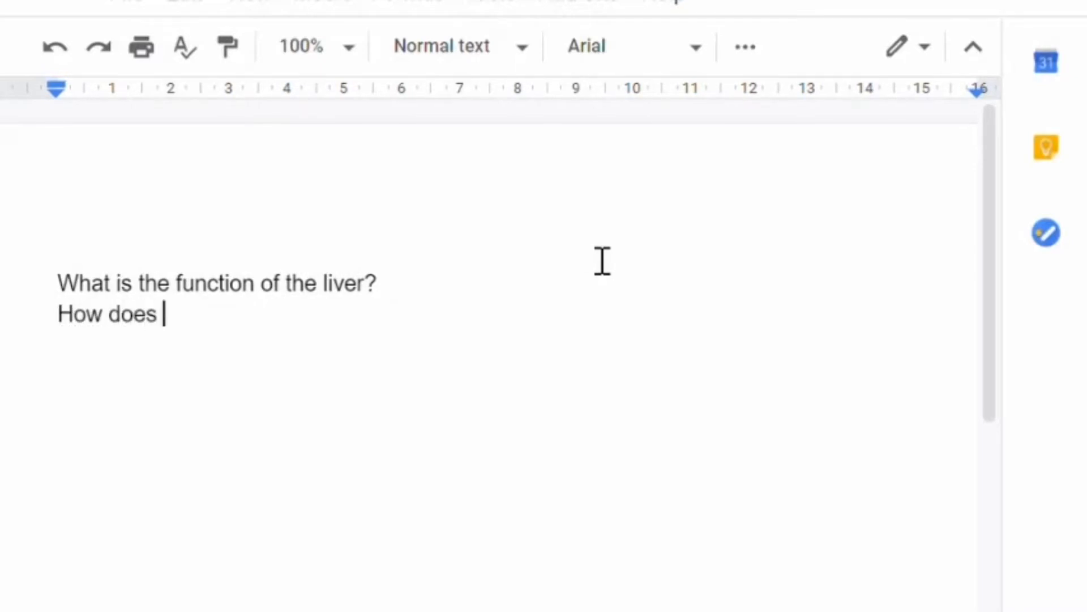
text(food)
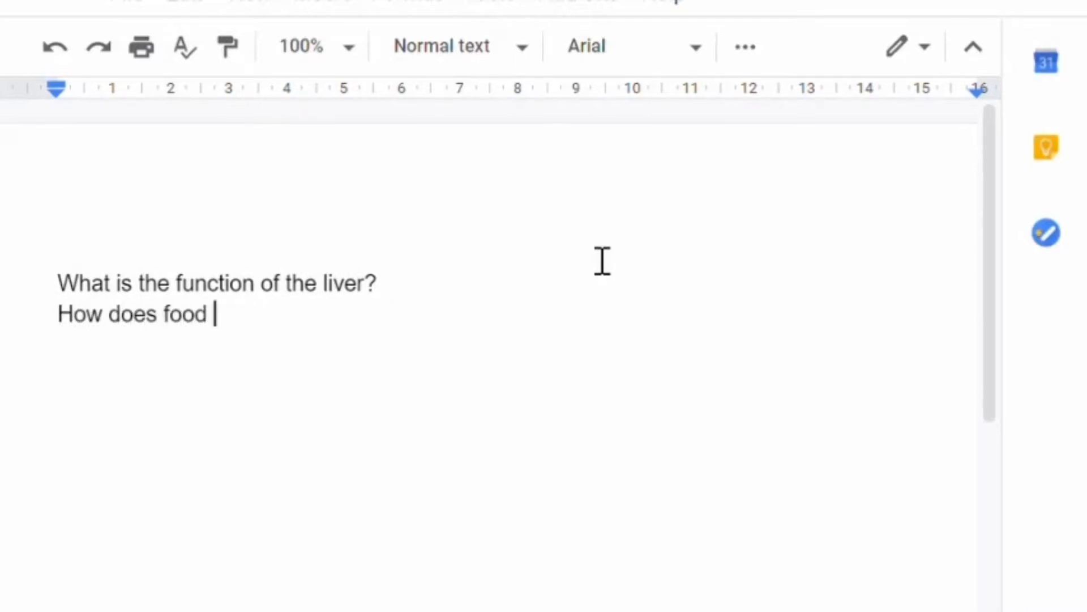
text(breakdown from the e)
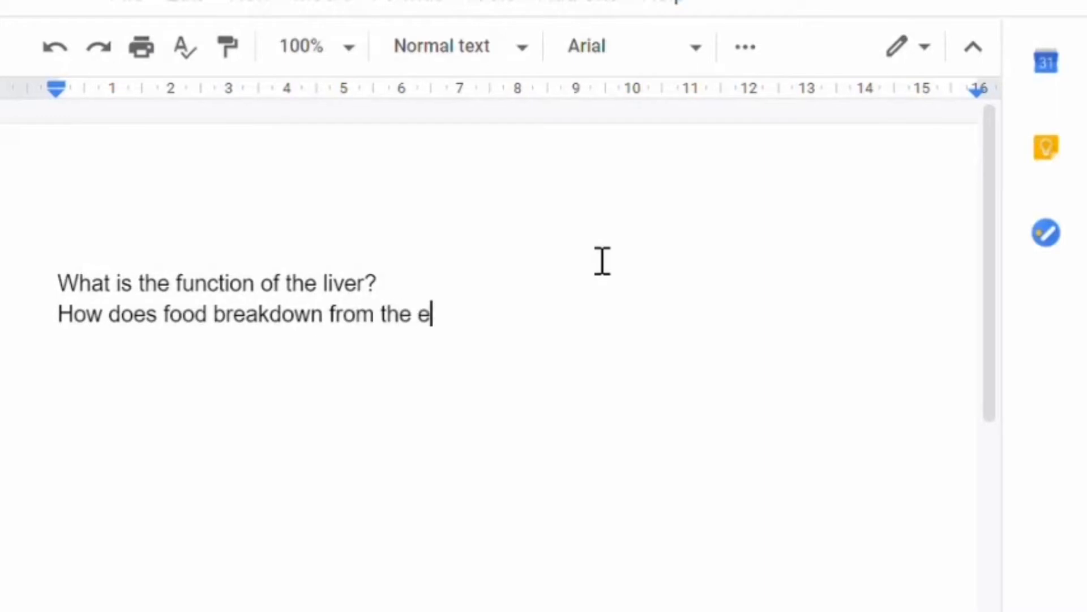
text(nzymes in the sali)
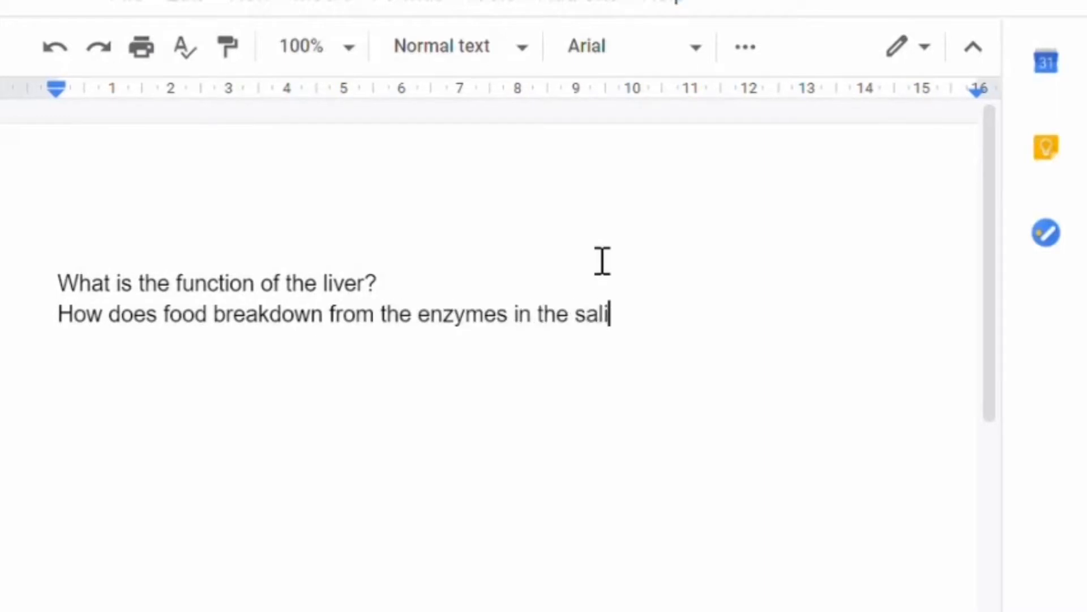
text(vary glands?)
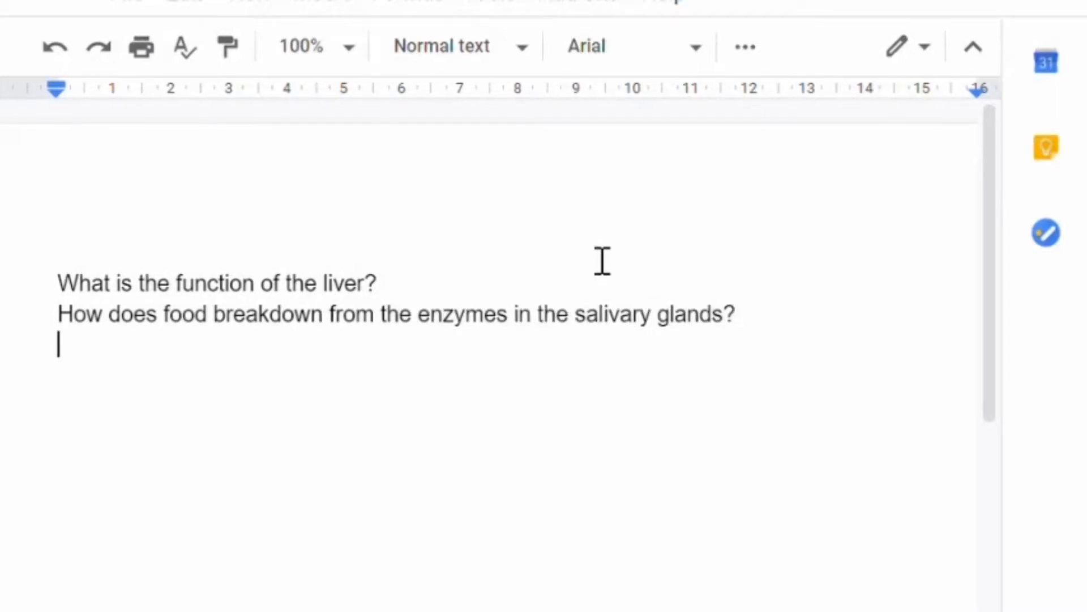
text(w)
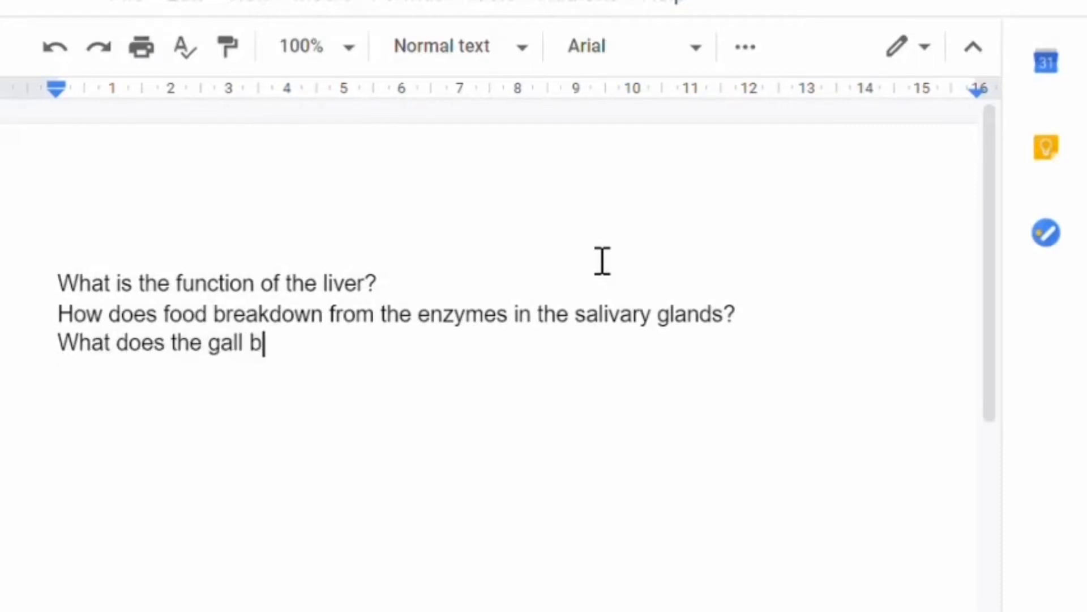
text(ladder produce?)
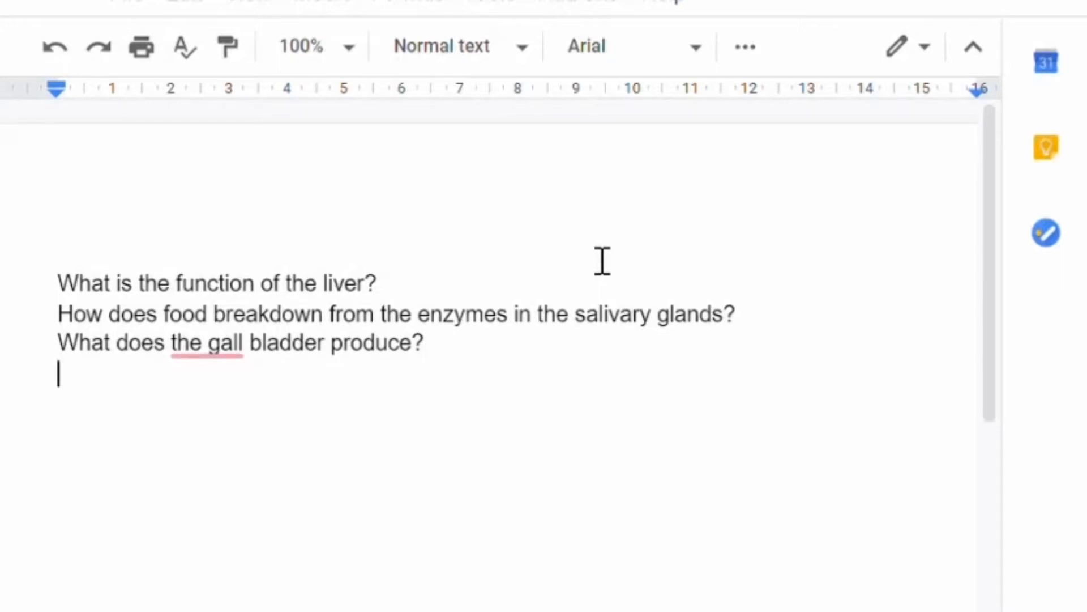
text(what)
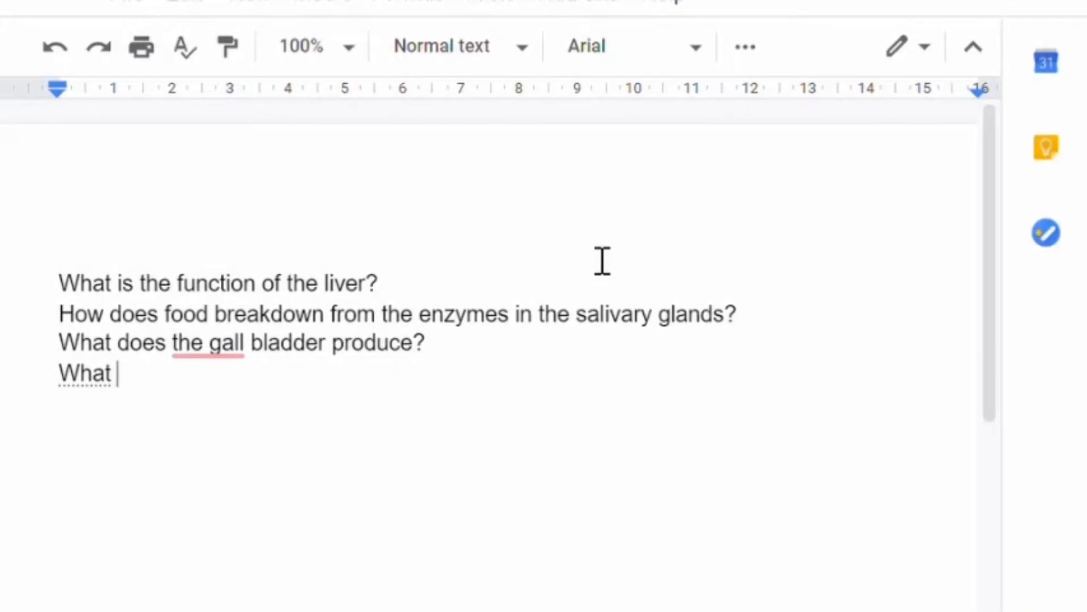
click(843, 21)
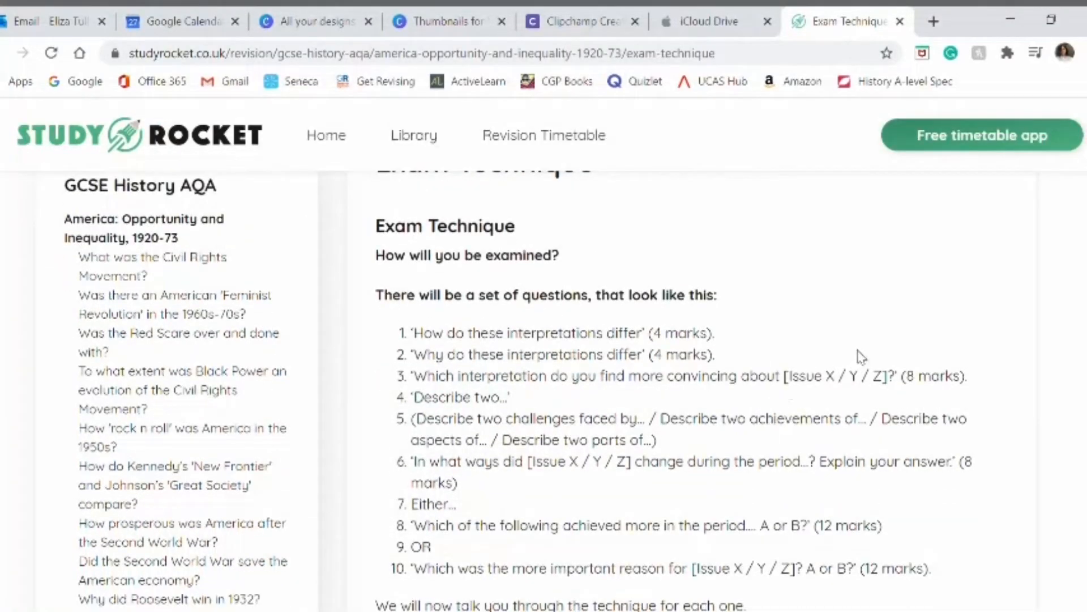
mouse_move(485, 339)
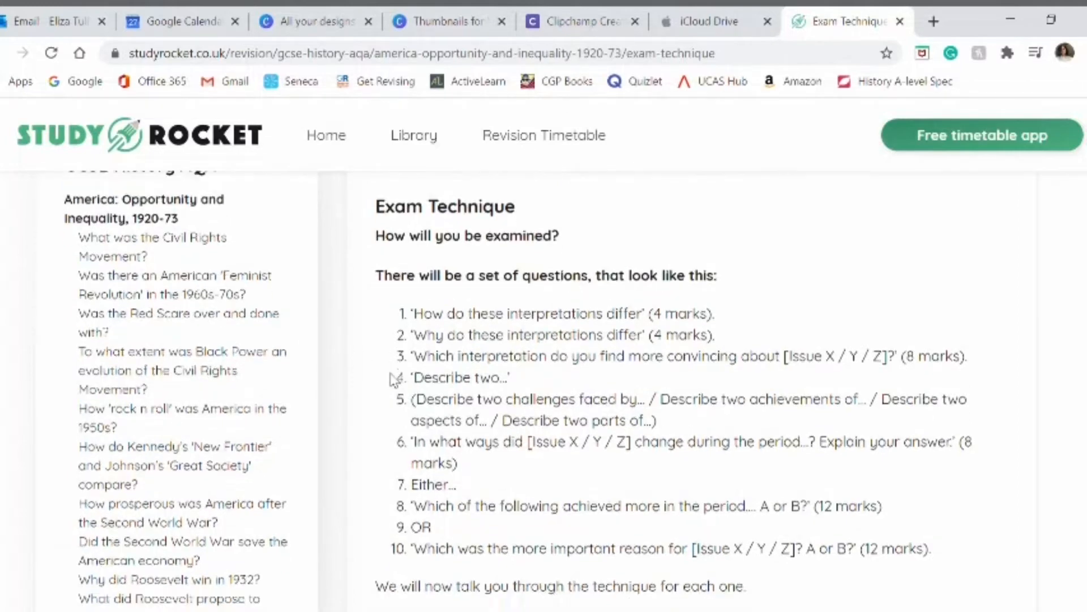
Scroll through the America 1920–73 exam technique guidance on question types and writing
scroll(down, 3)
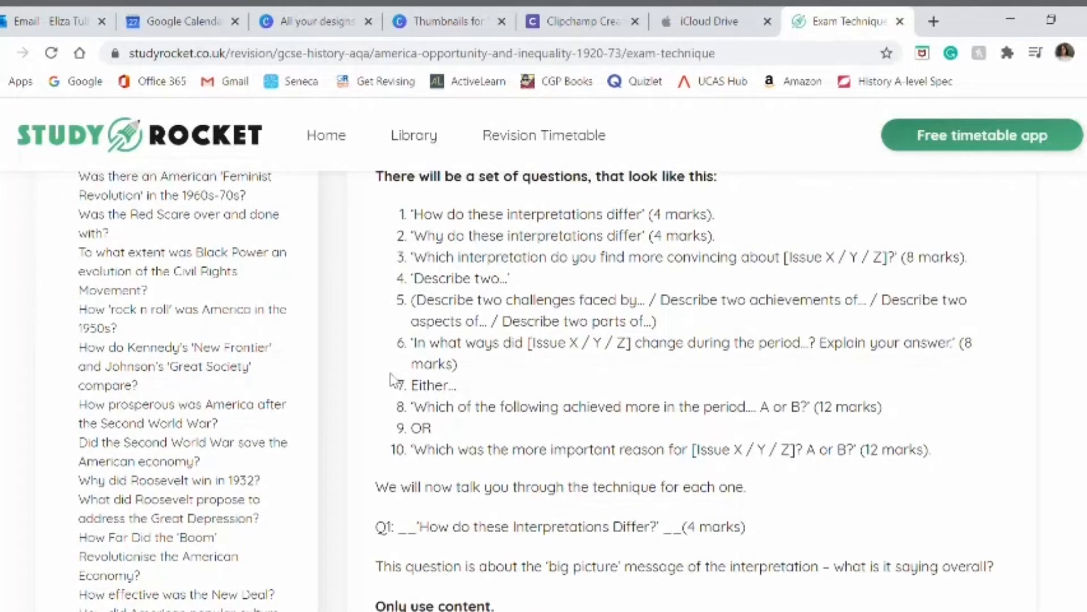
scroll(down, 3)
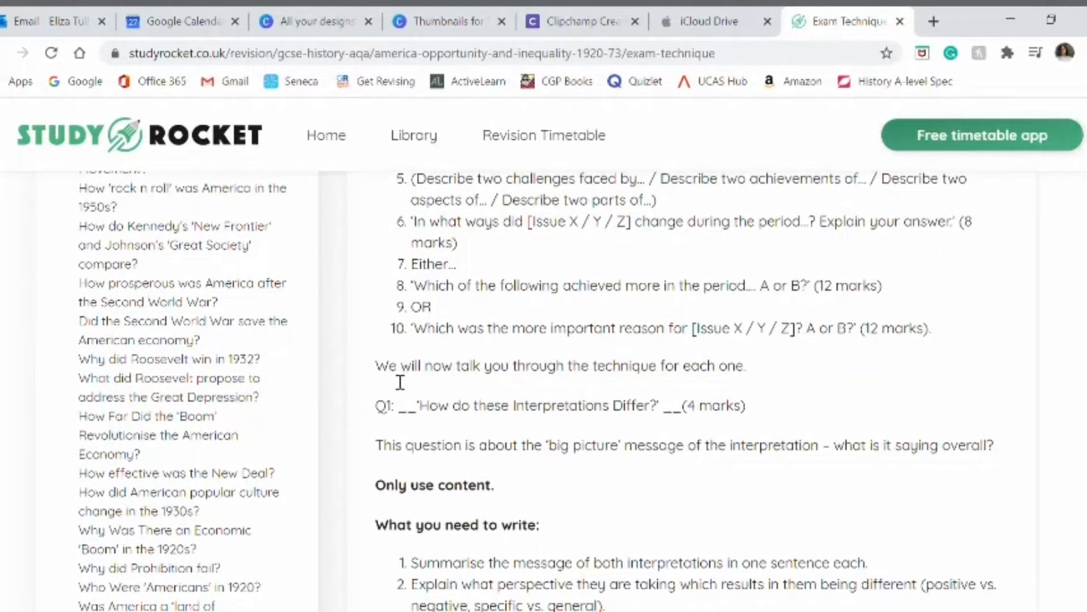
scroll(down, 3)
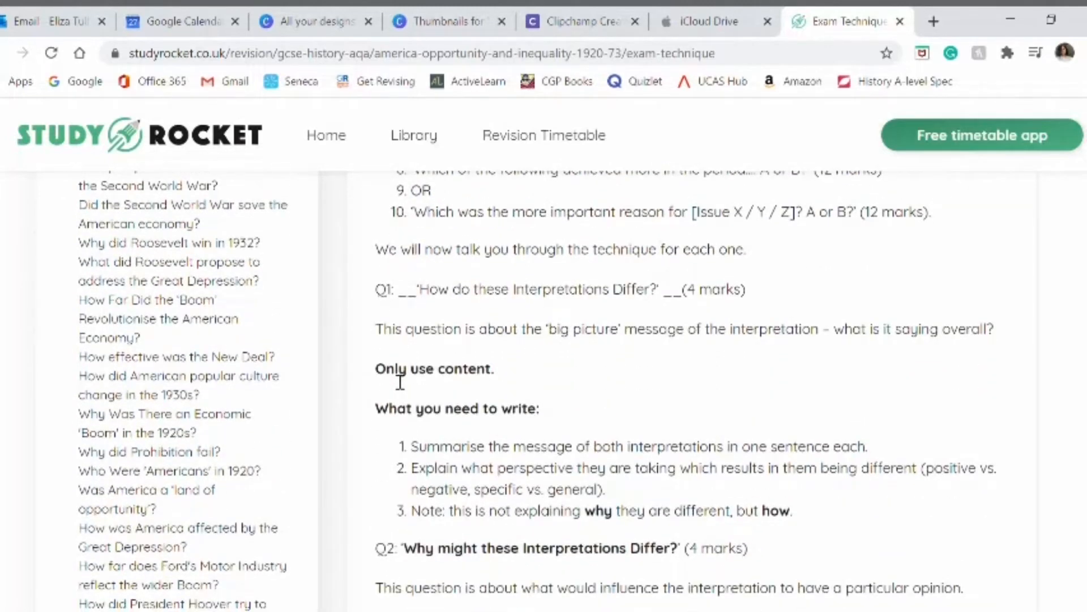
scroll(down, 3)
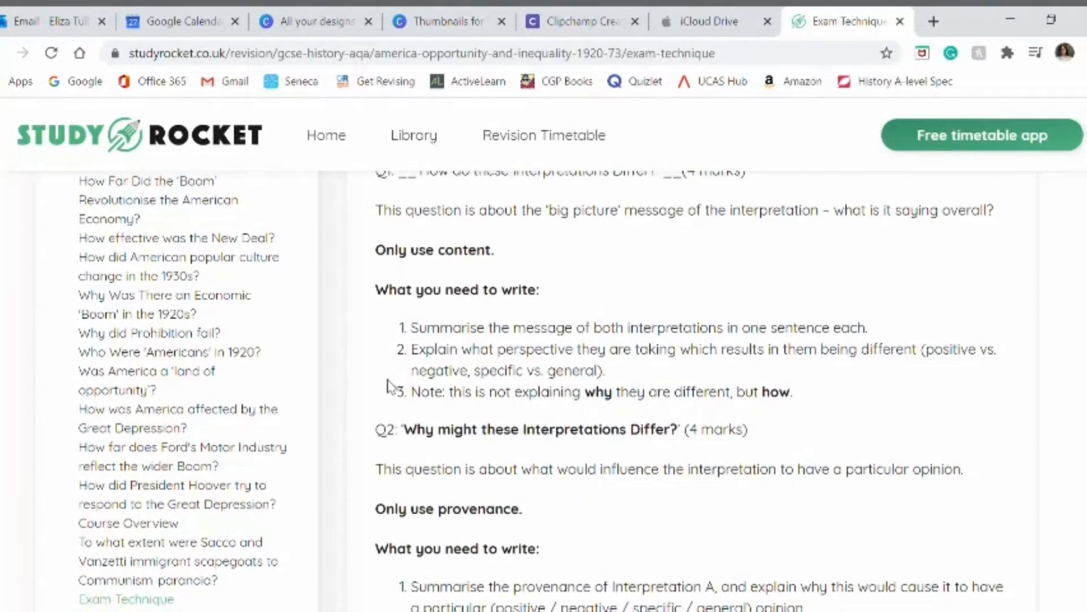
scroll(down, 3)
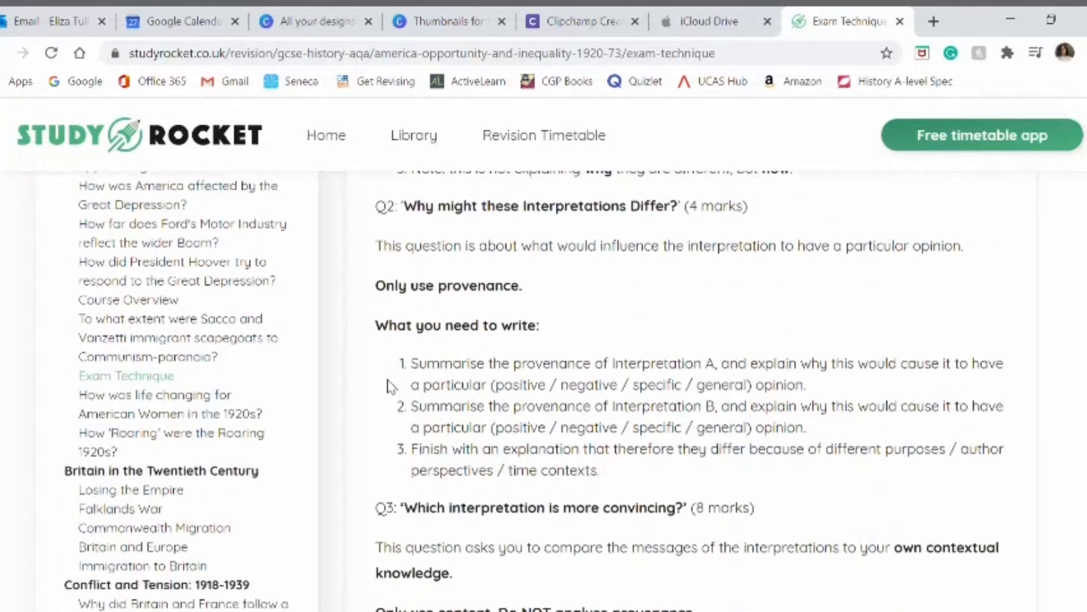
scroll(down, 3)
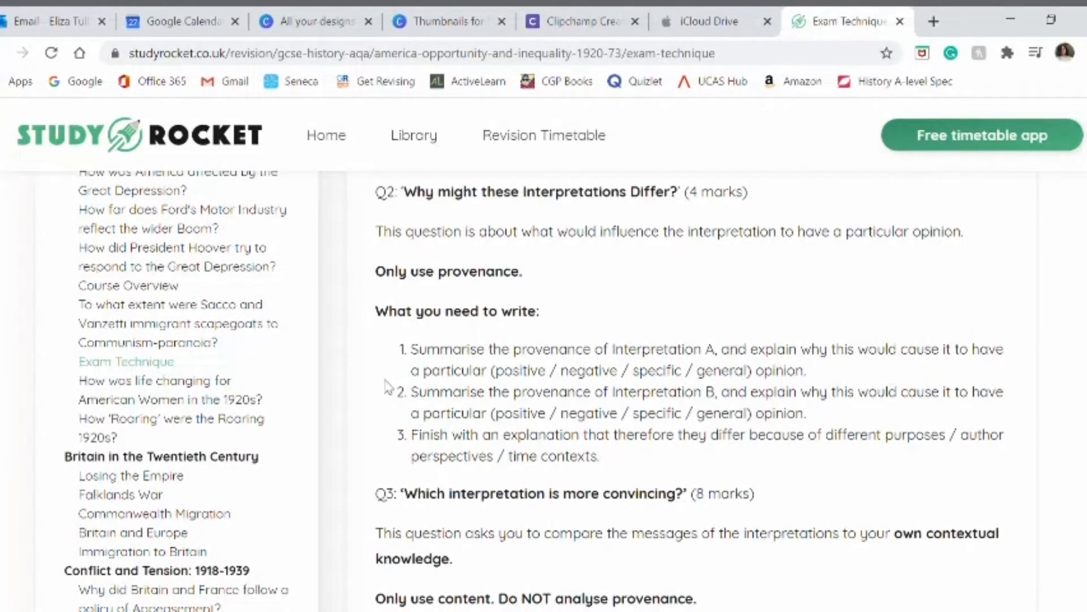
scroll(down, 3)
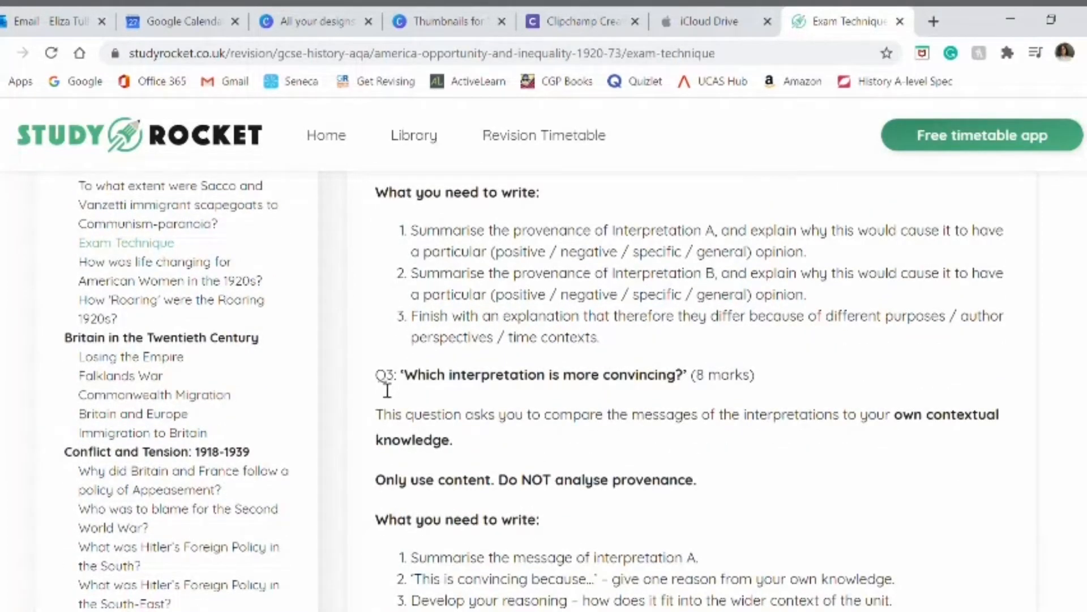
scroll(down, 3)
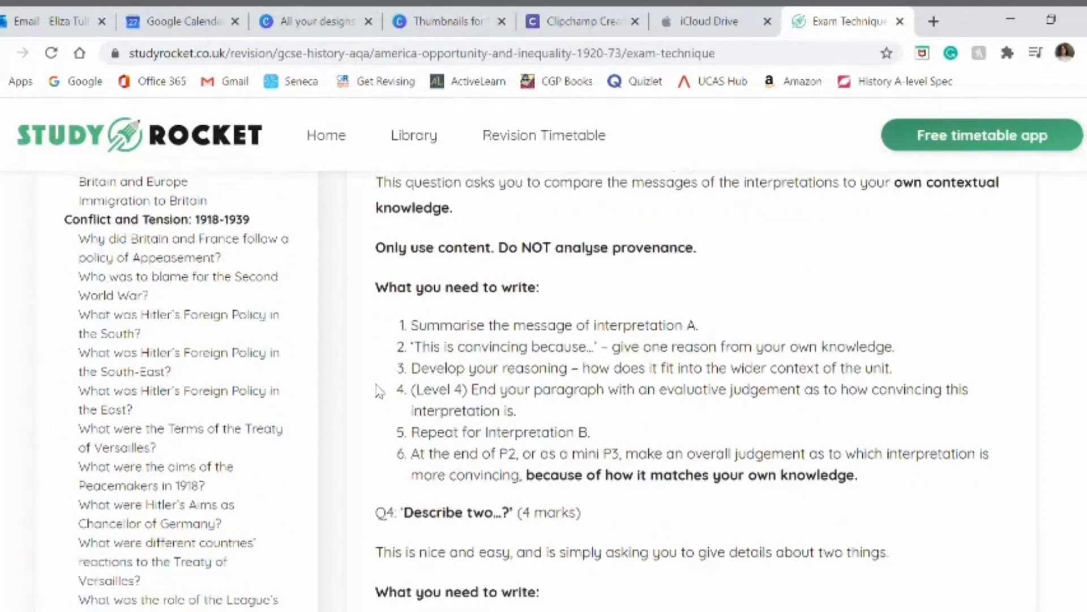
scroll(down, 3)
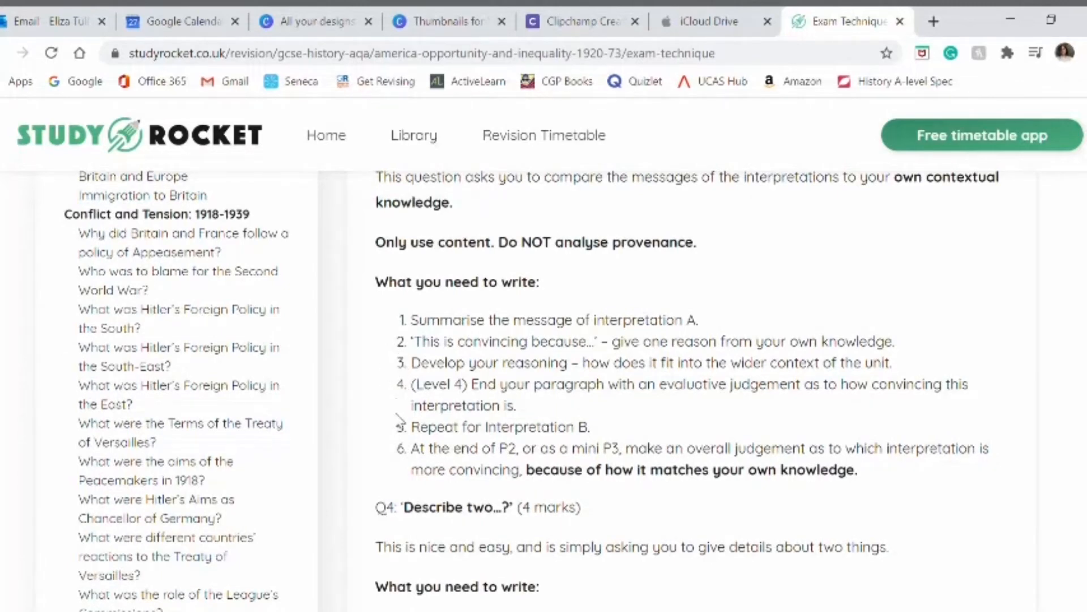
click(860, 21)
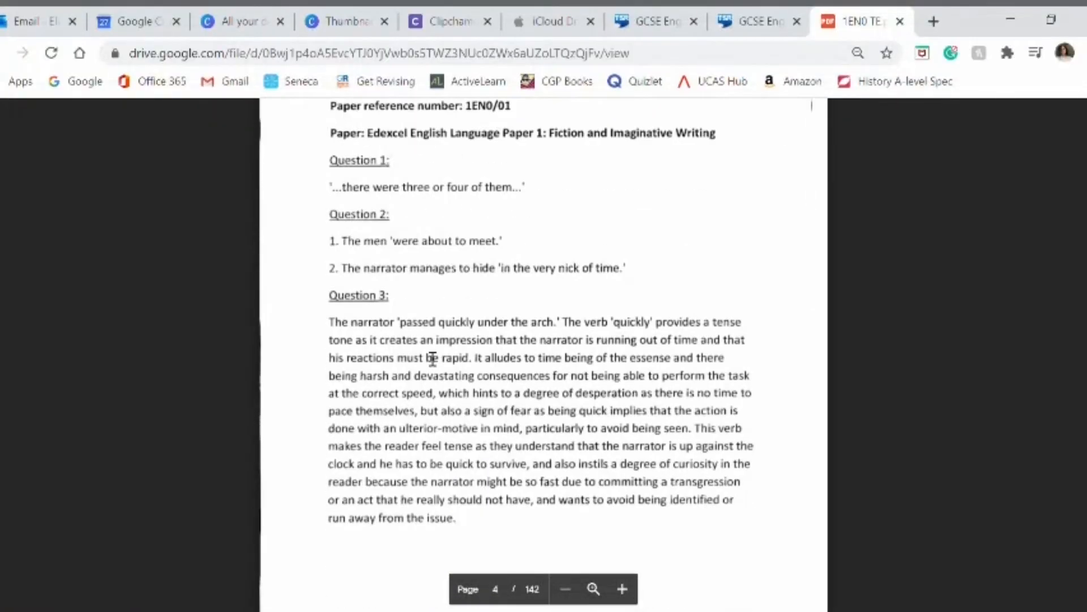
Scroll through the 1EN0 TE.pdf pages to read the top Question 6 story answer
scroll(down, 3)
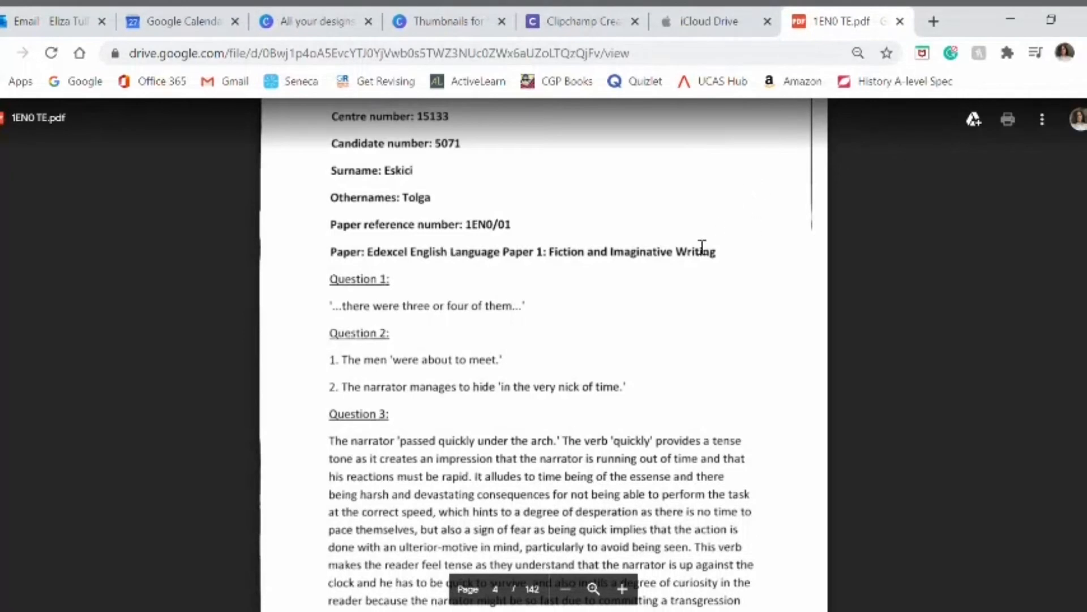
scroll(down, 3)
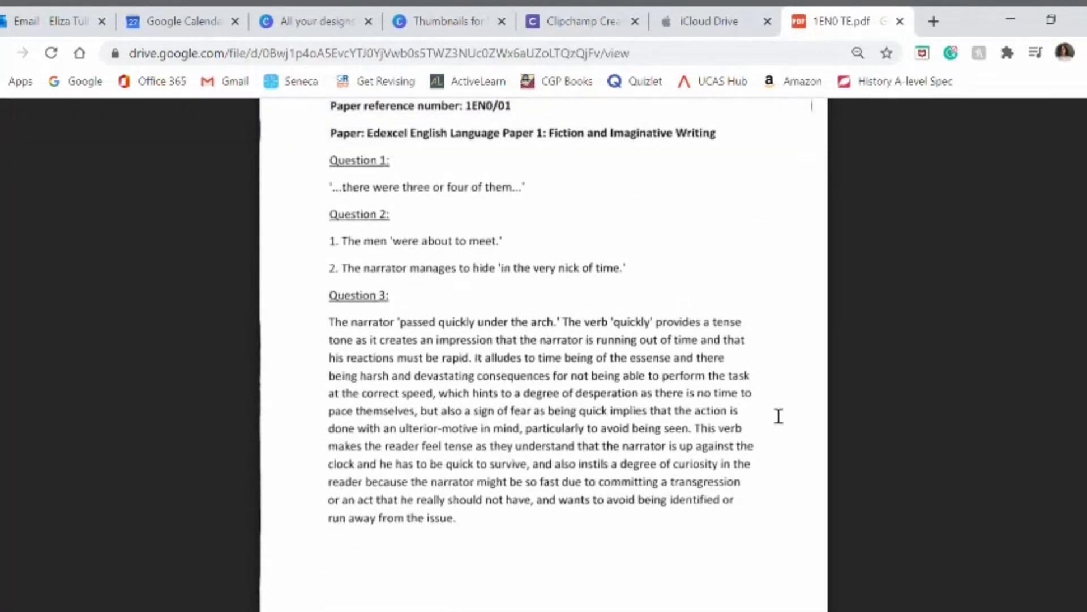
scroll(down, 3)
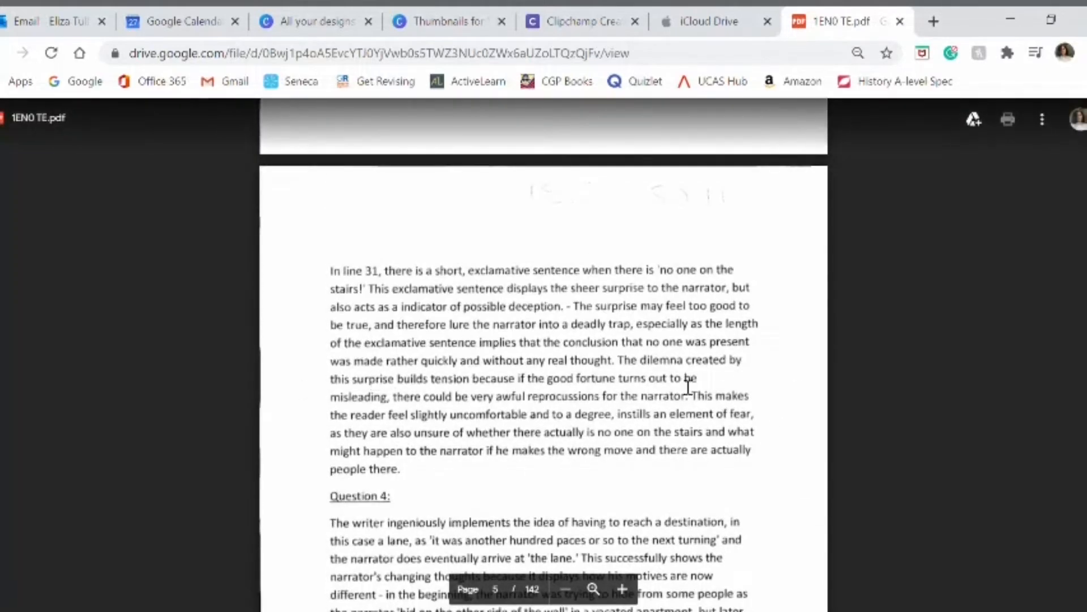
scroll(down, 3)
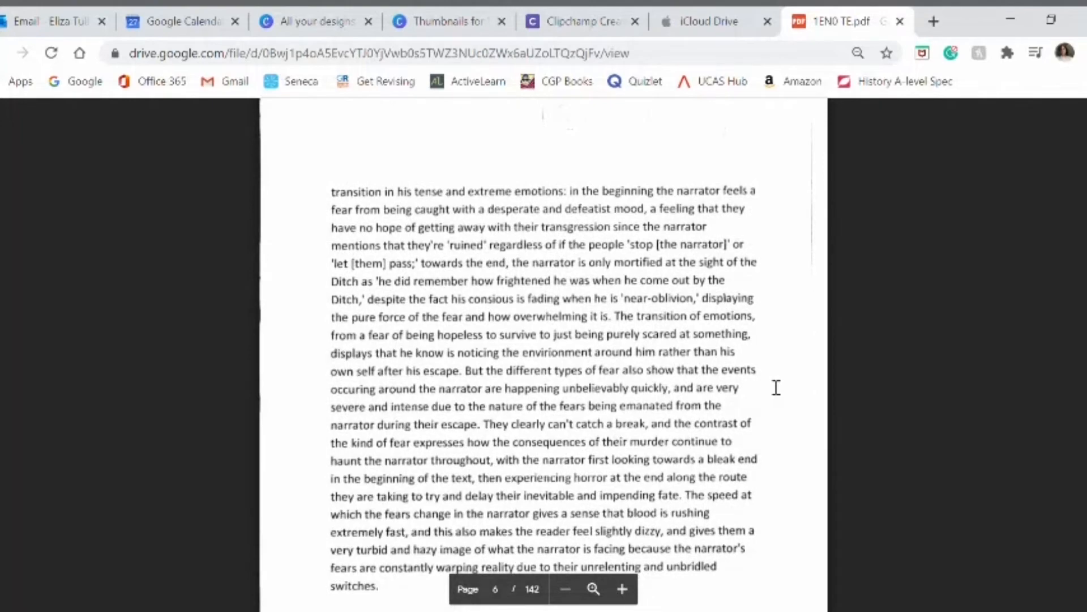
scroll(down, 3)
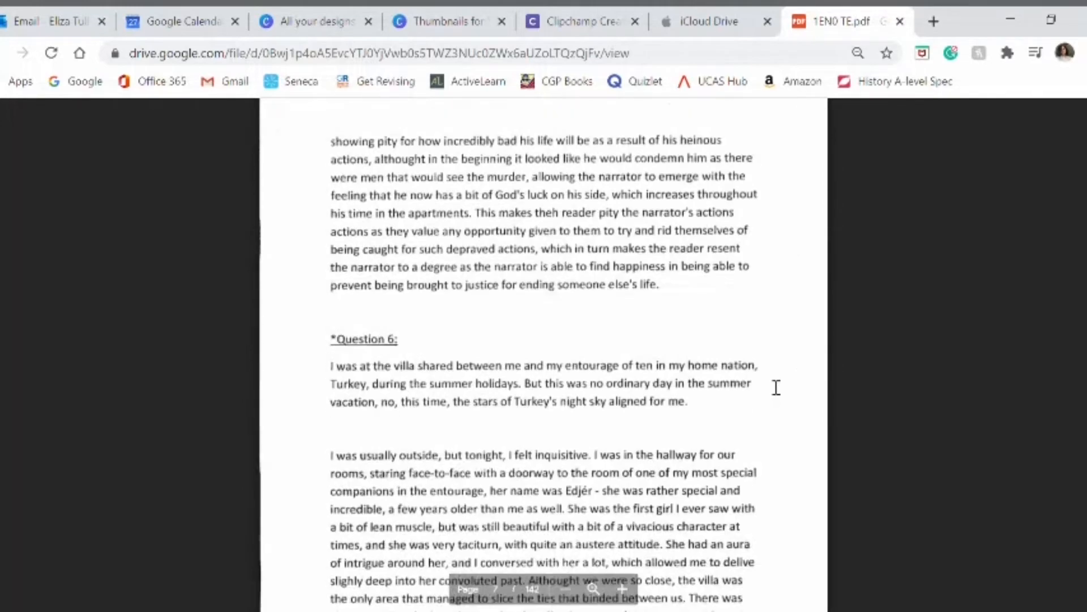
scroll(down, 3)
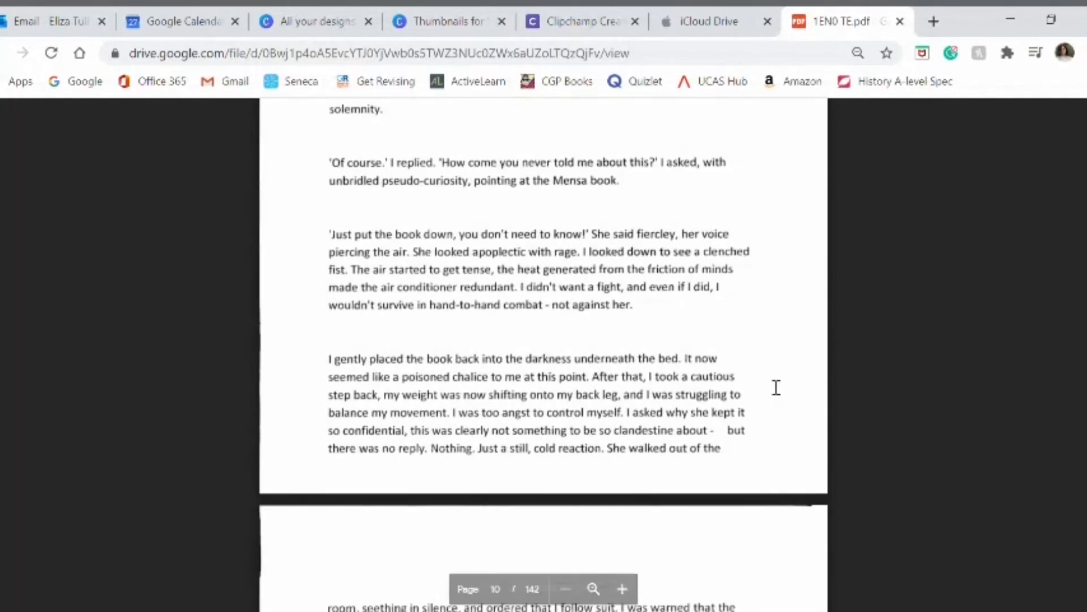
scroll(down, 3)
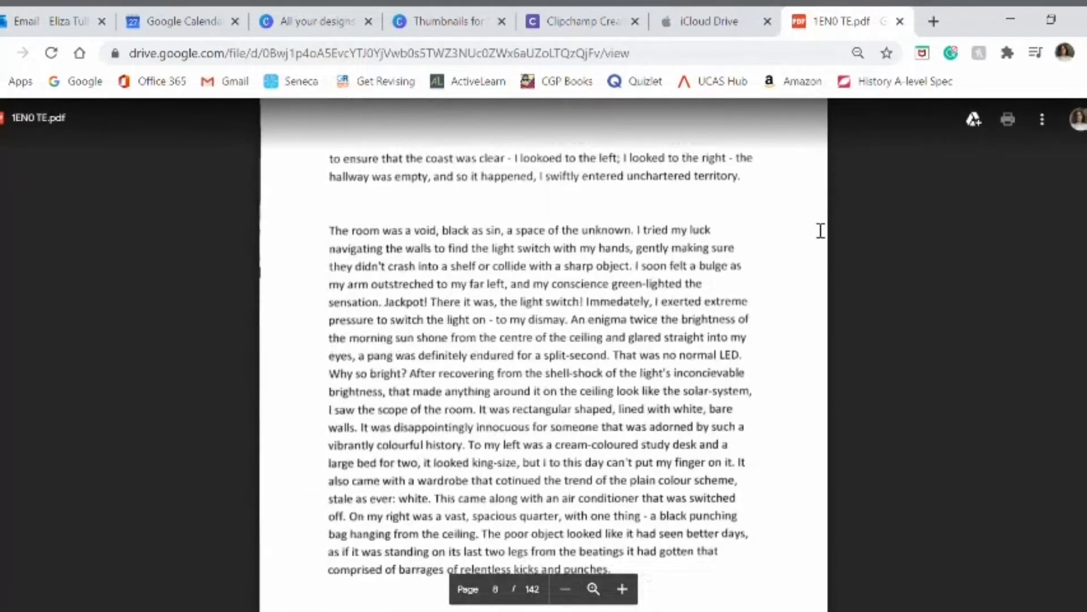
click(840, 21)
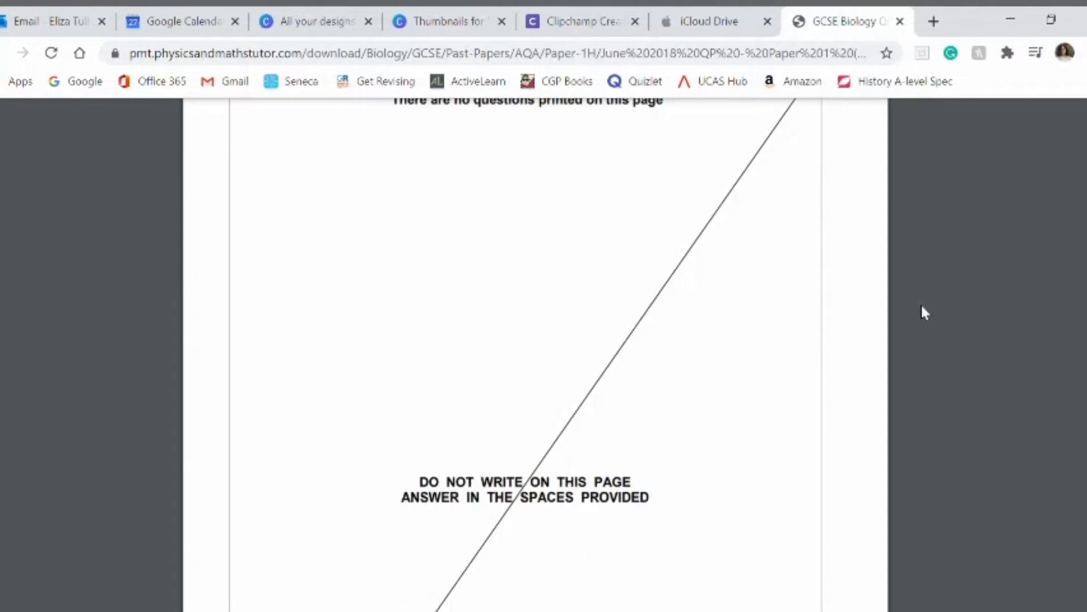
Scroll the Paper 1H June 2018 past paper through questions 01.3–01.5 to Figure 1
scroll(down, 3)
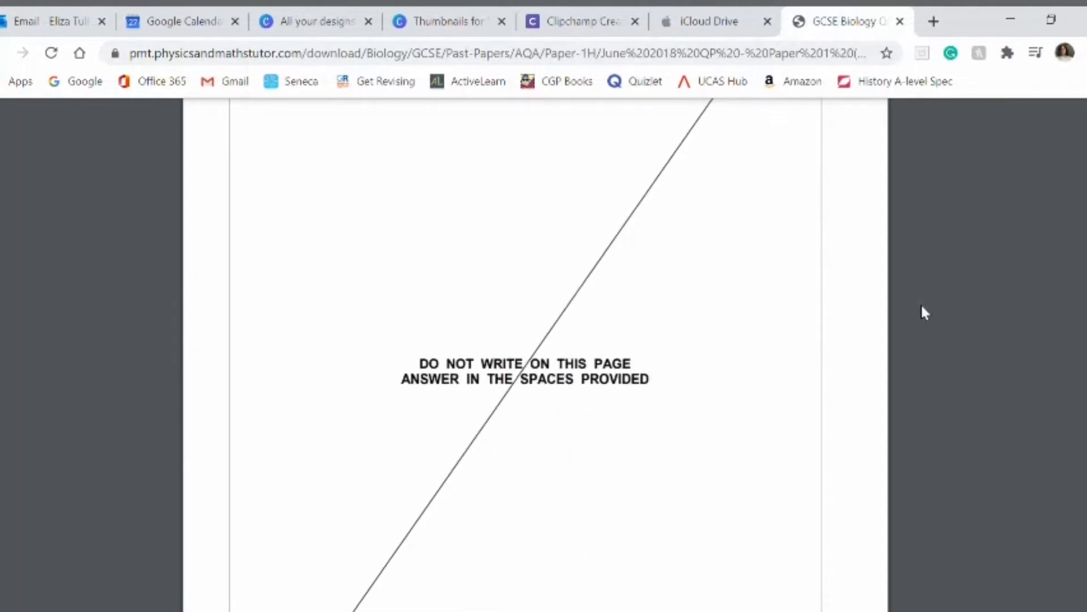
scroll(down, 3)
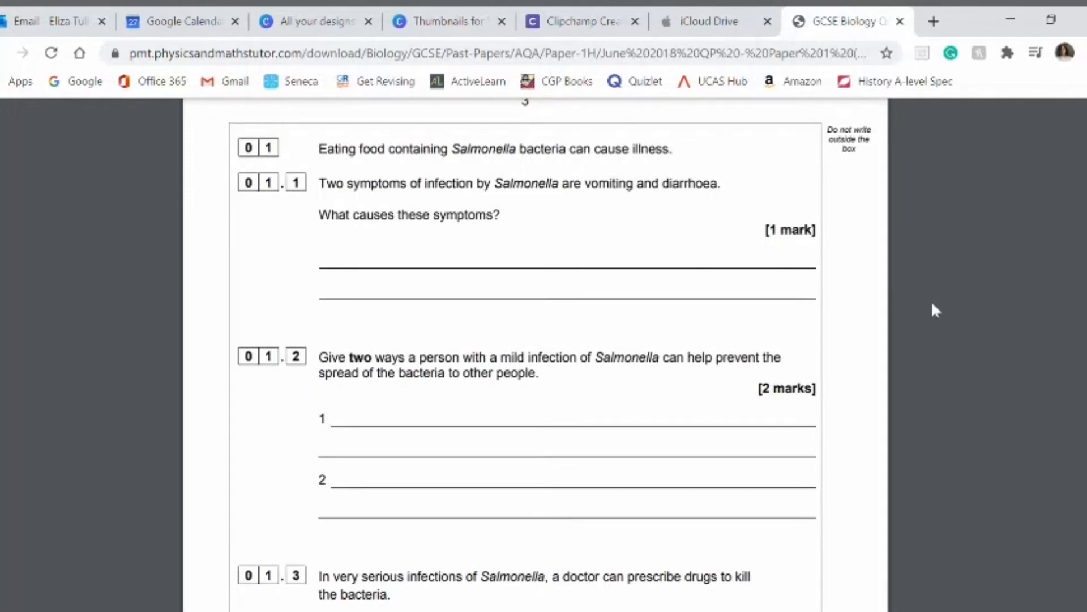
scroll(down, 3)
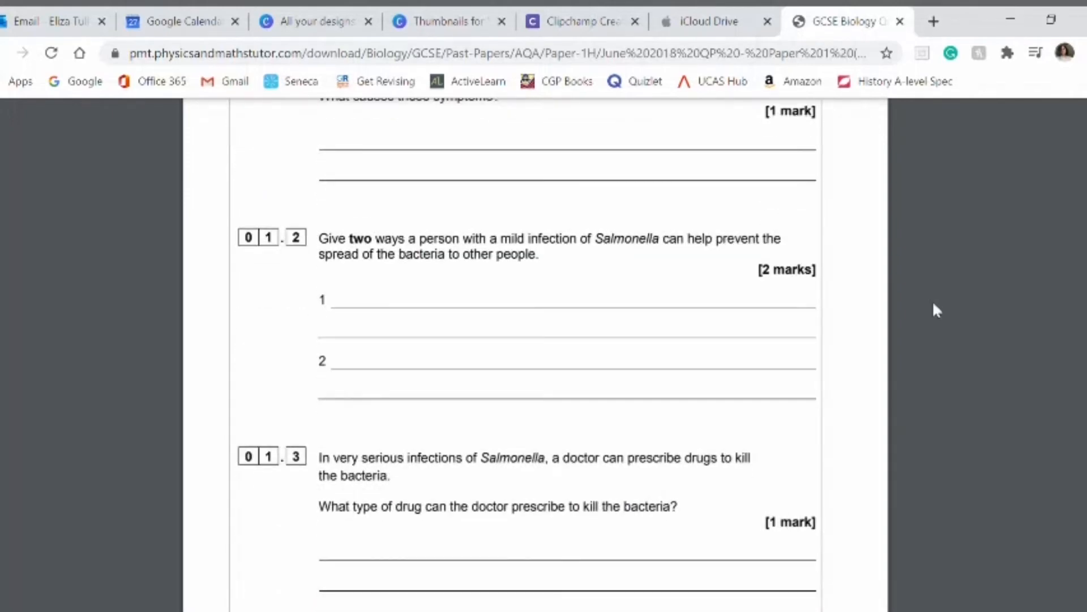
scroll(down, 3)
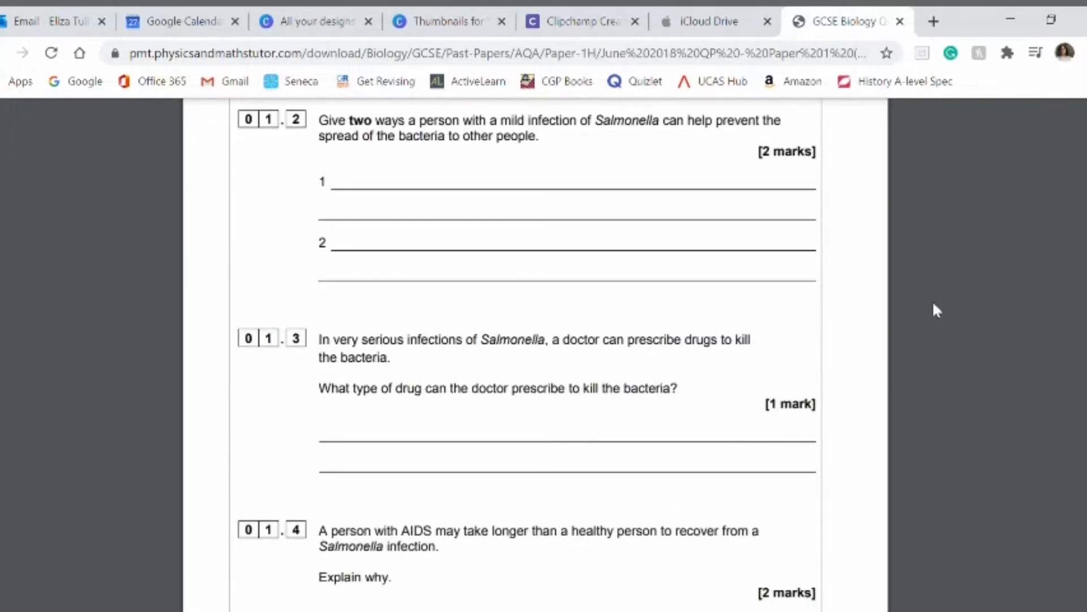
scroll(down, 3)
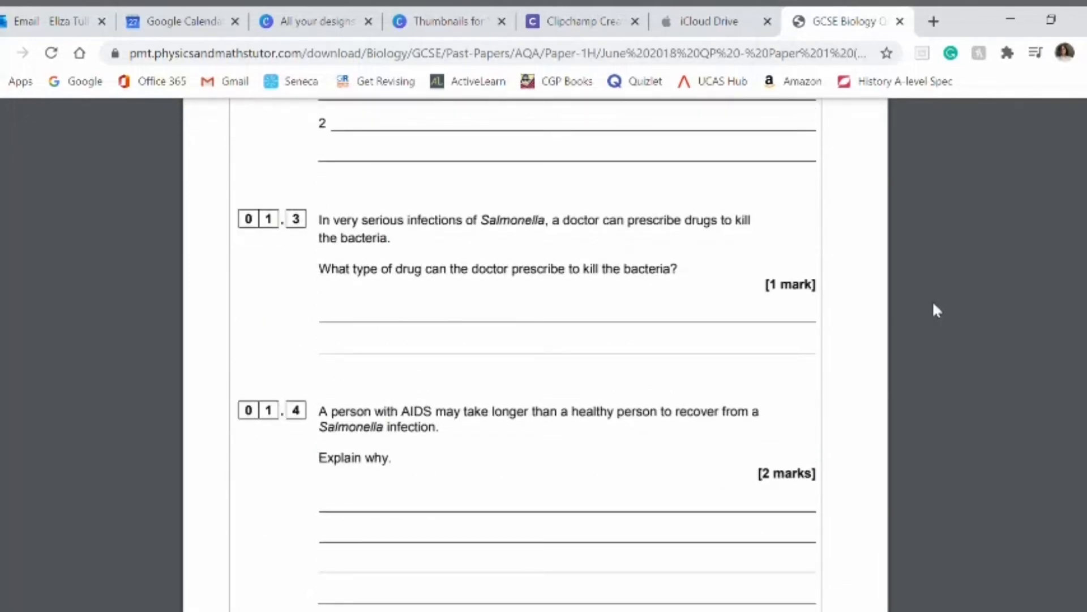
scroll(down, 3)
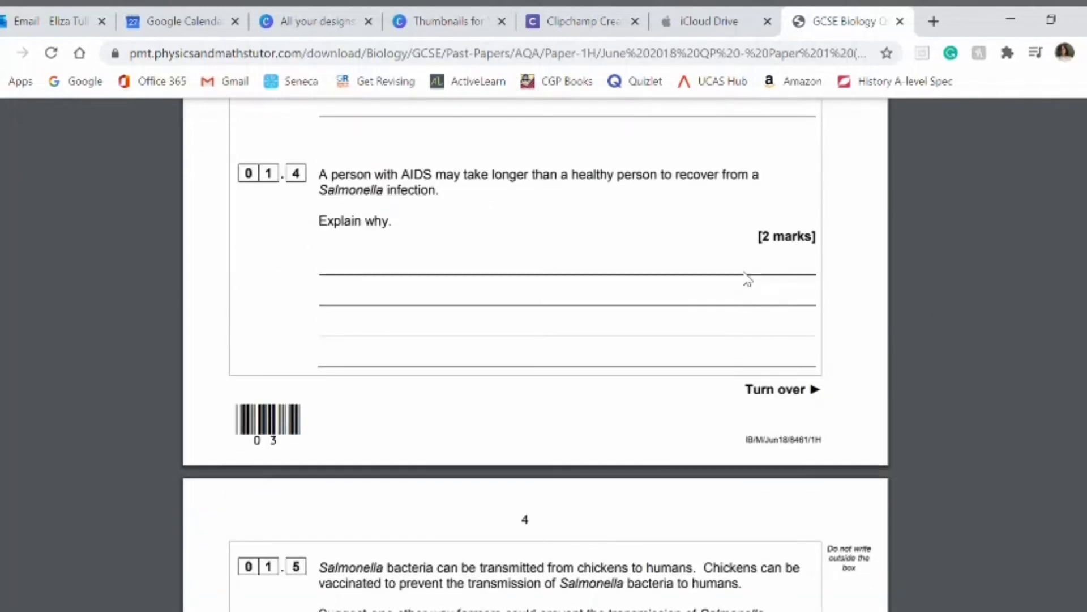
scroll(down, 3)
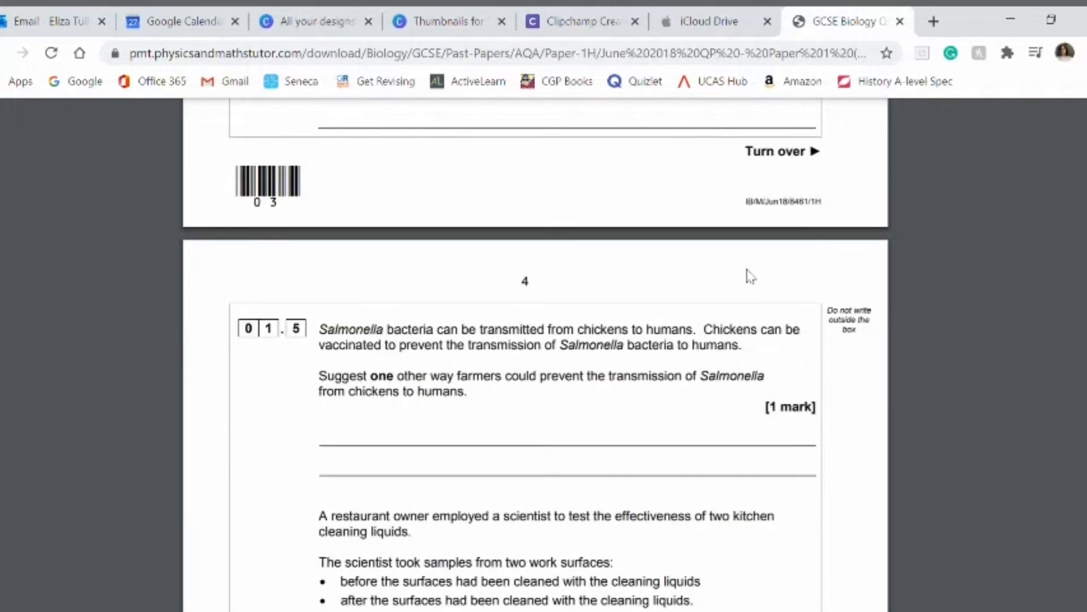
scroll(down, 3)
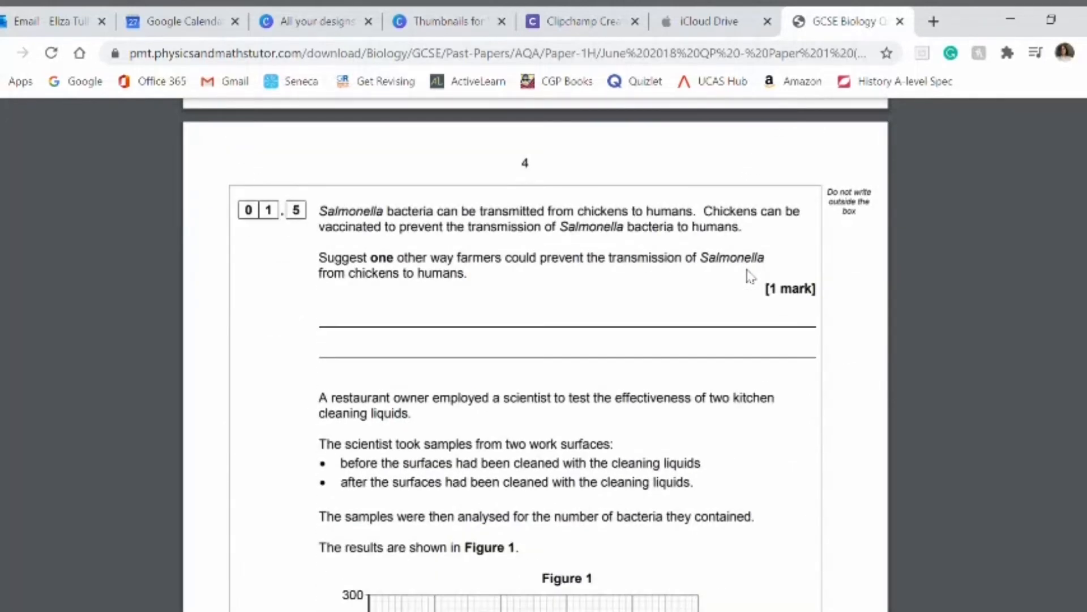
scroll(down, 3)
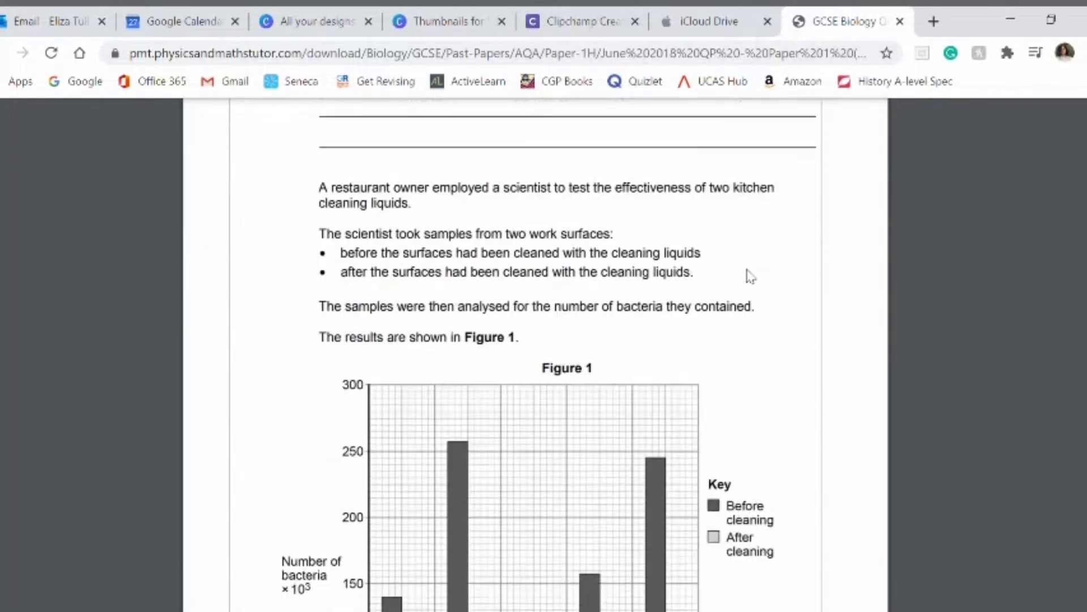
scroll(down, 3)
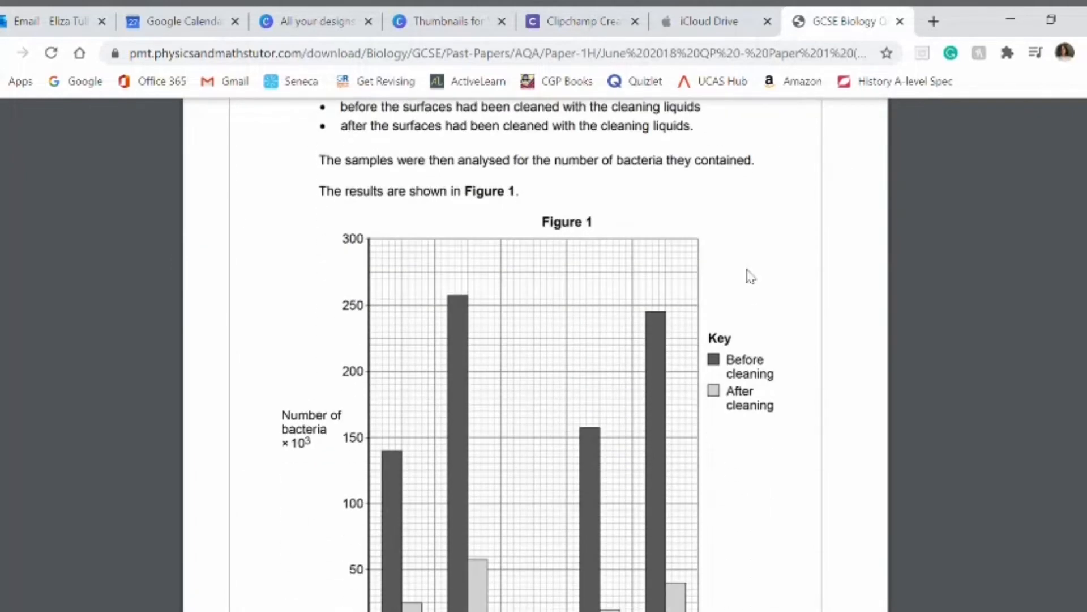
scroll(down, 3)
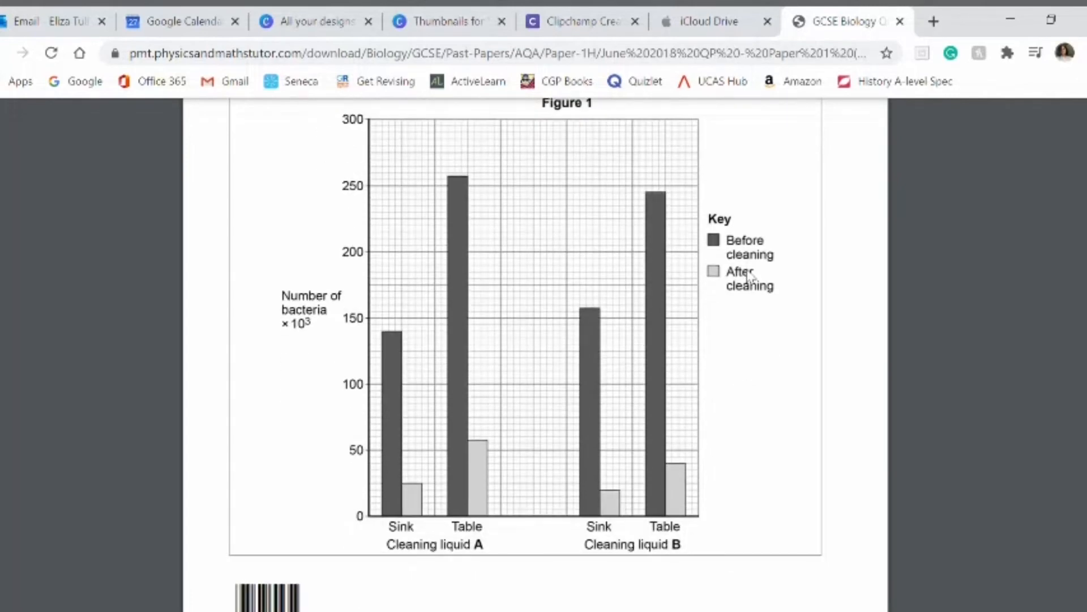
scroll(down, 3)
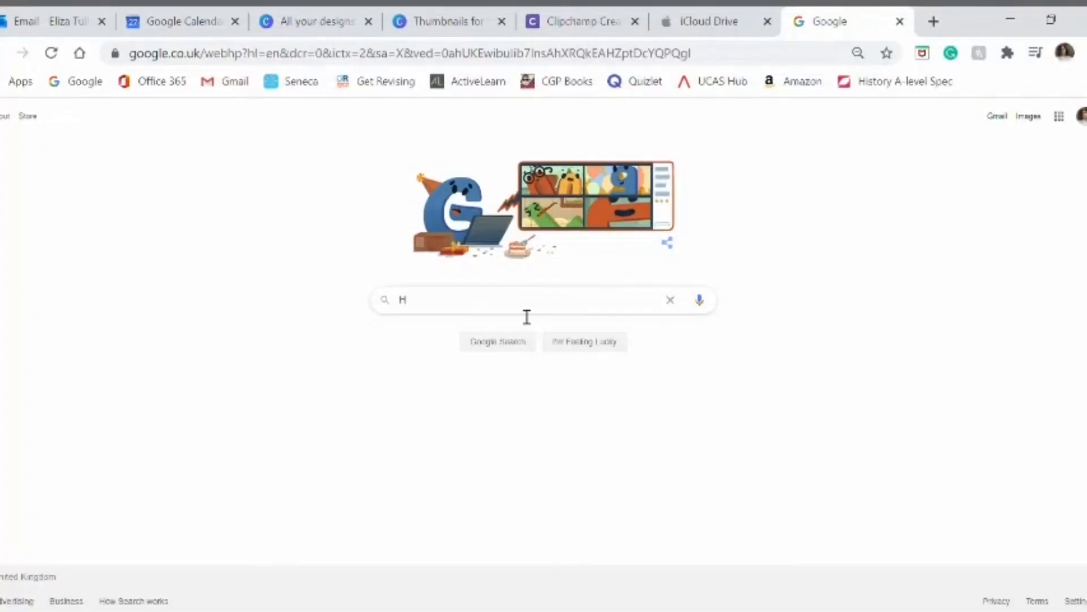
Search Google for 'how do i solve a quadratic equation' and open the BBC Bitesize result
text(ow do i solve a quadr)
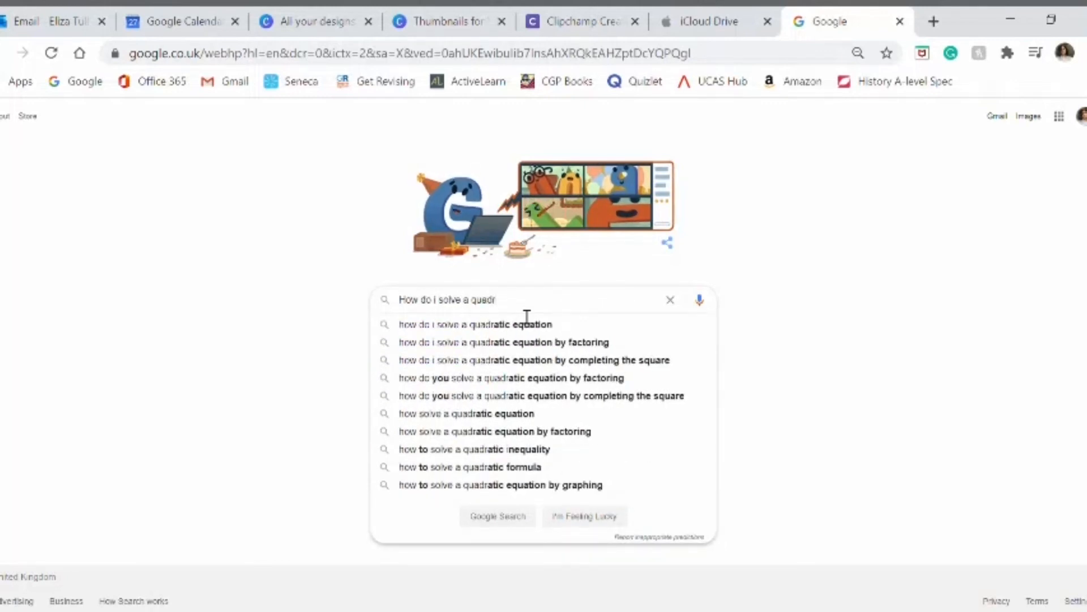
click(476, 324)
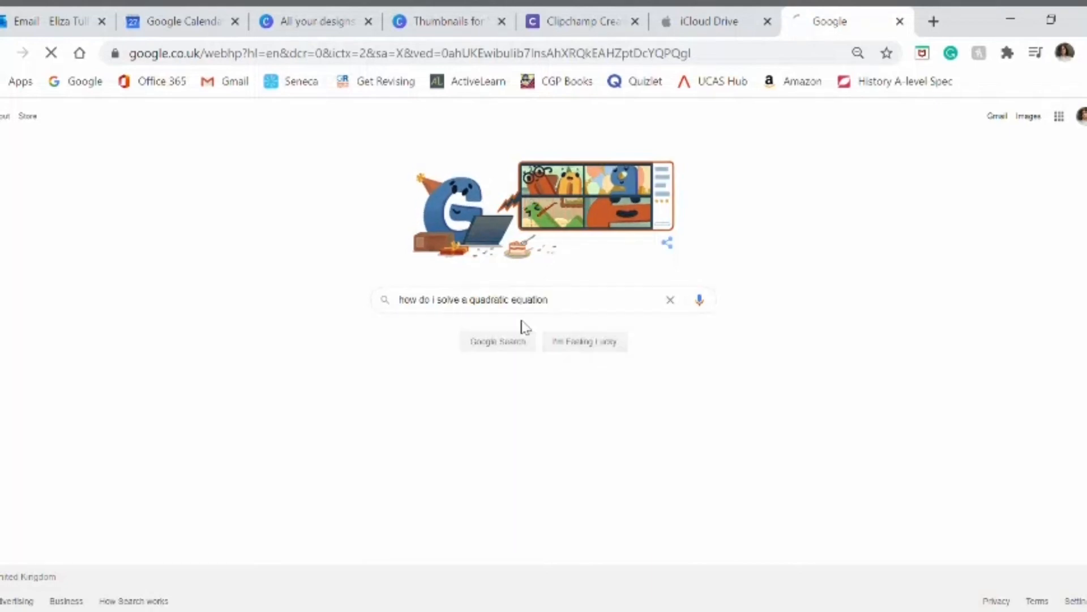
click(498, 341)
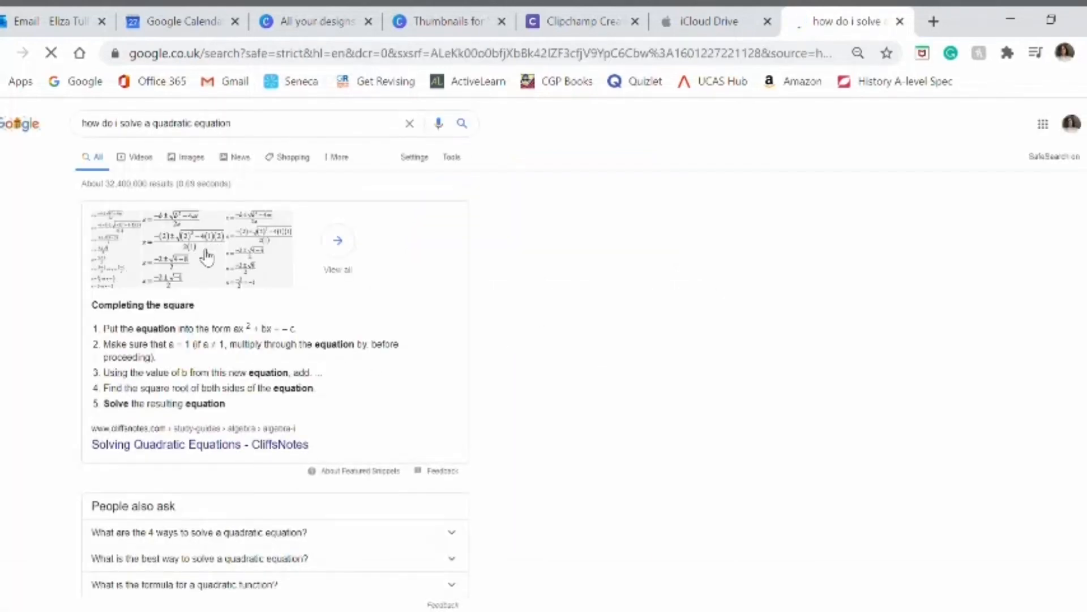
scroll(down, 3)
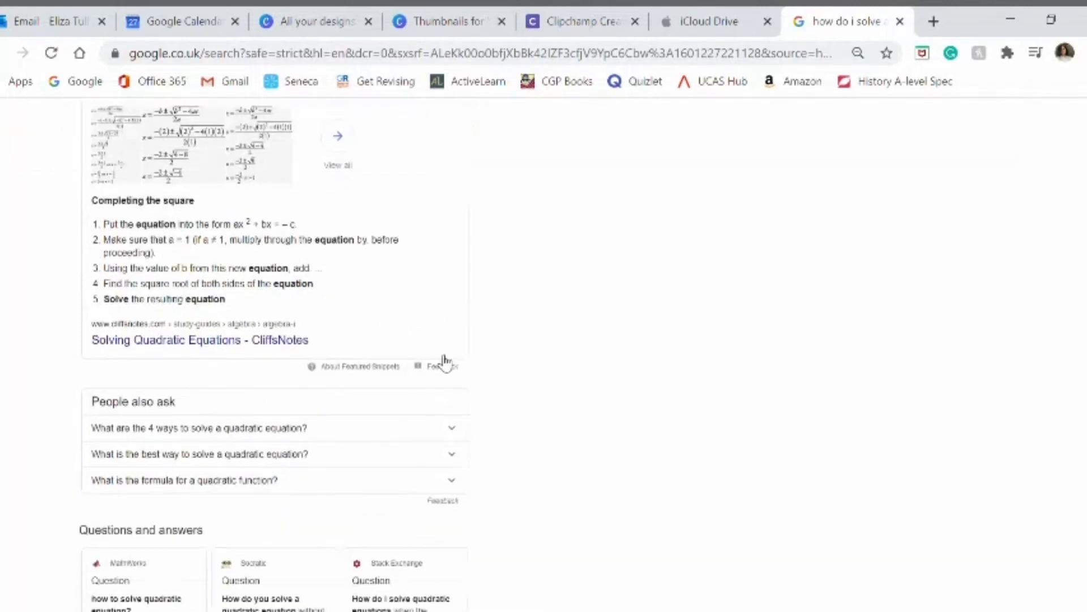
scroll(down, 3)
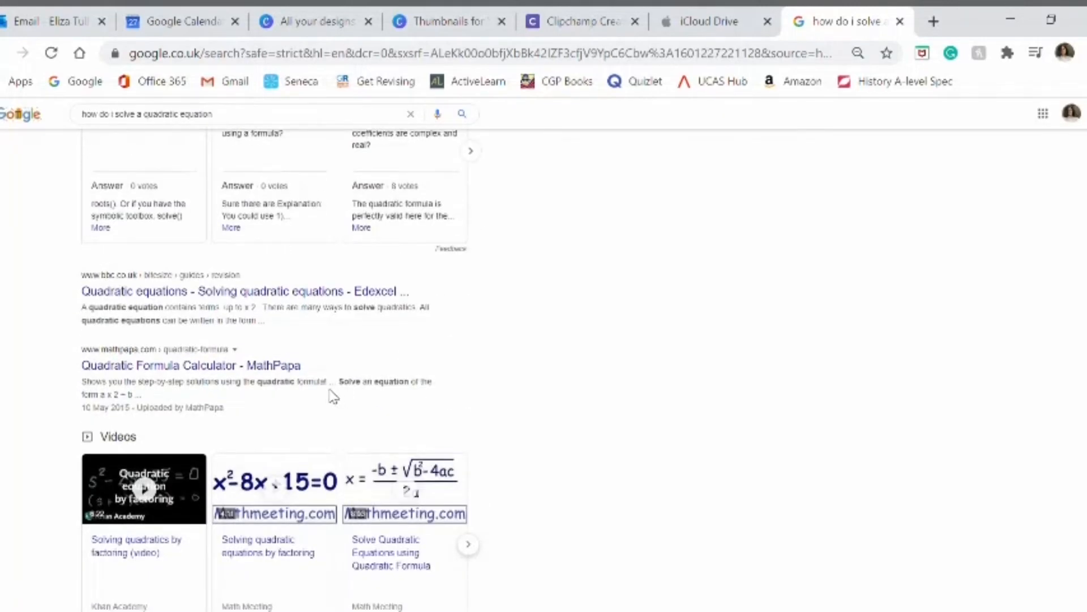
click(244, 291)
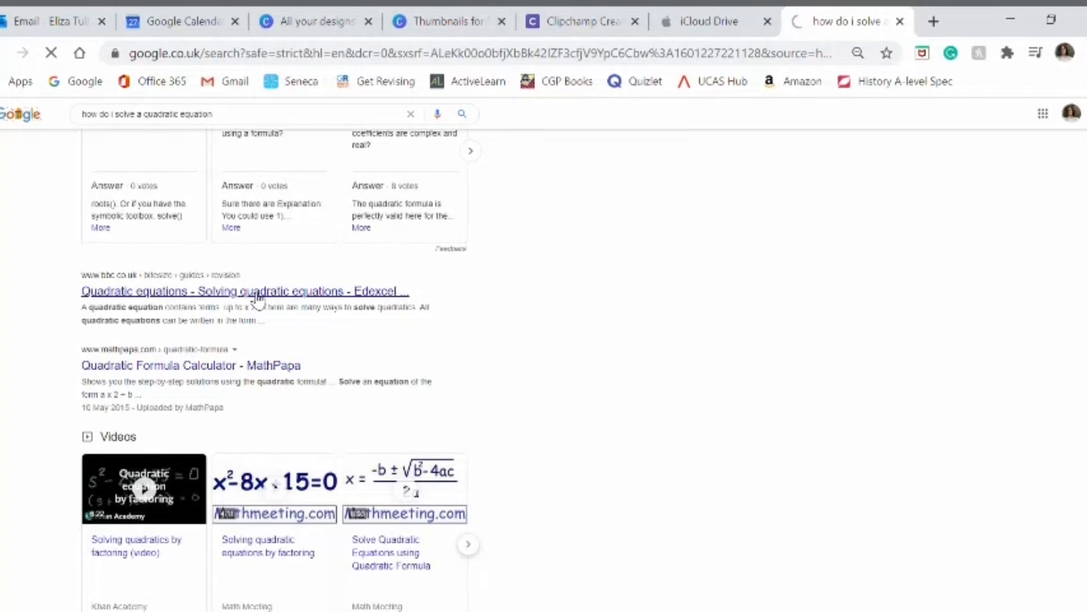
Step the 3x² = 48 worked example to its final step and highlight 'x = ± 4'
click(244, 291)
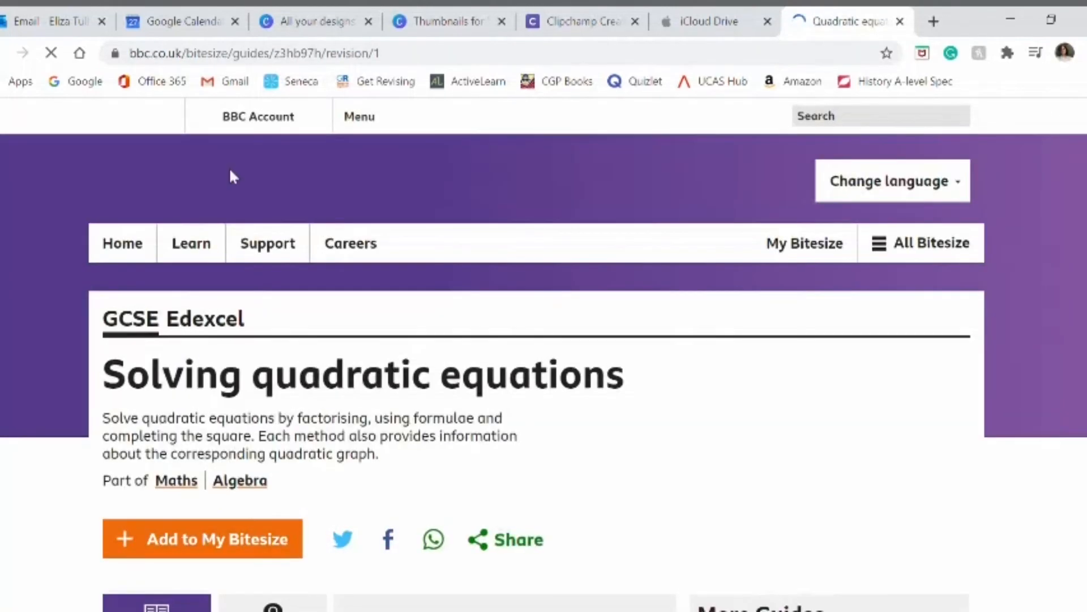
scroll(down, 3)
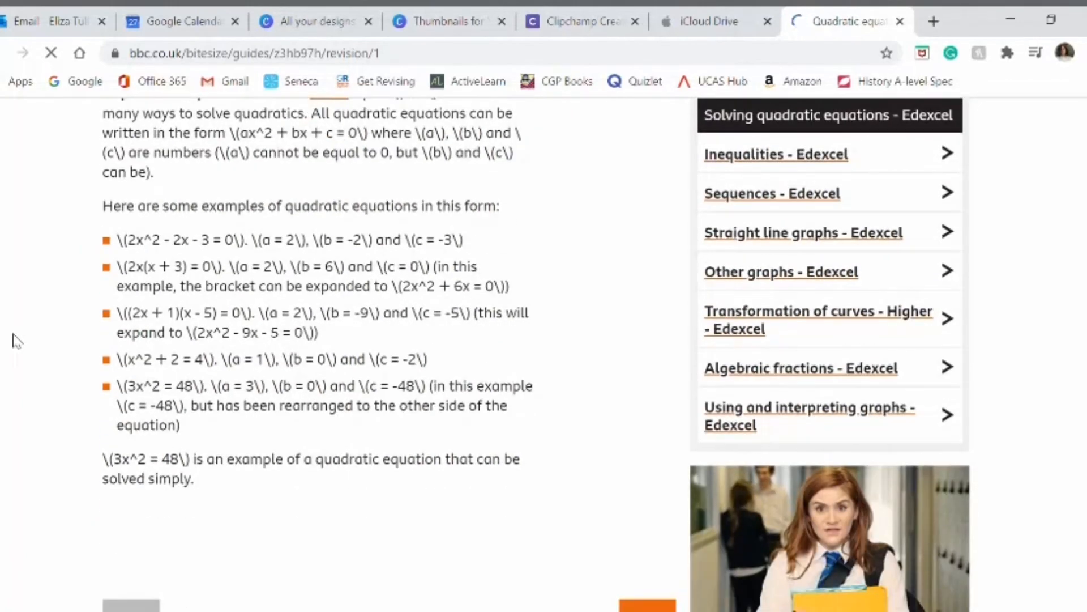
scroll(down, 3)
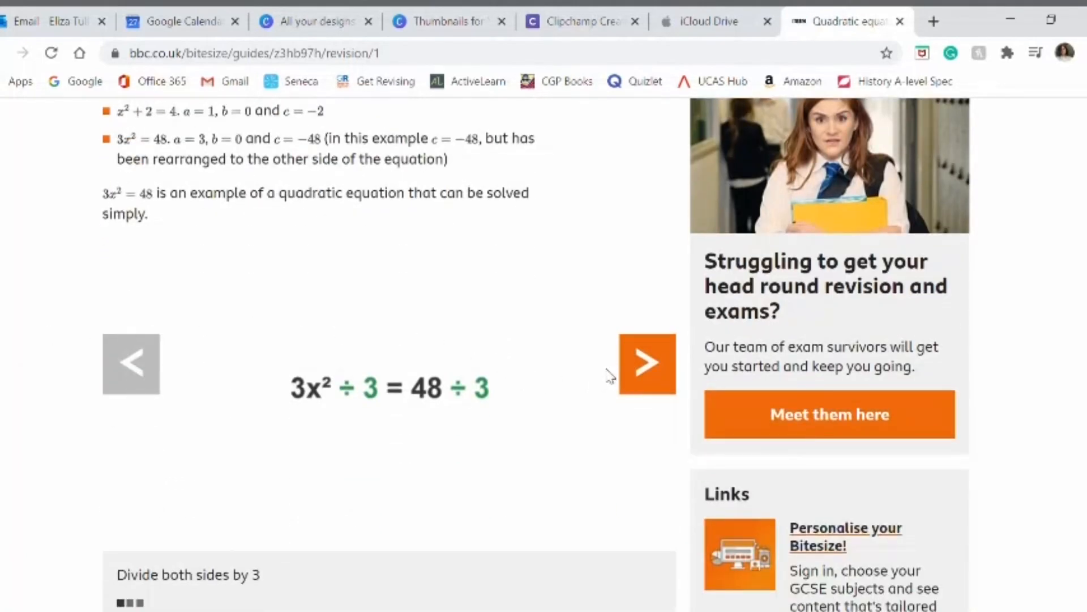
click(646, 362)
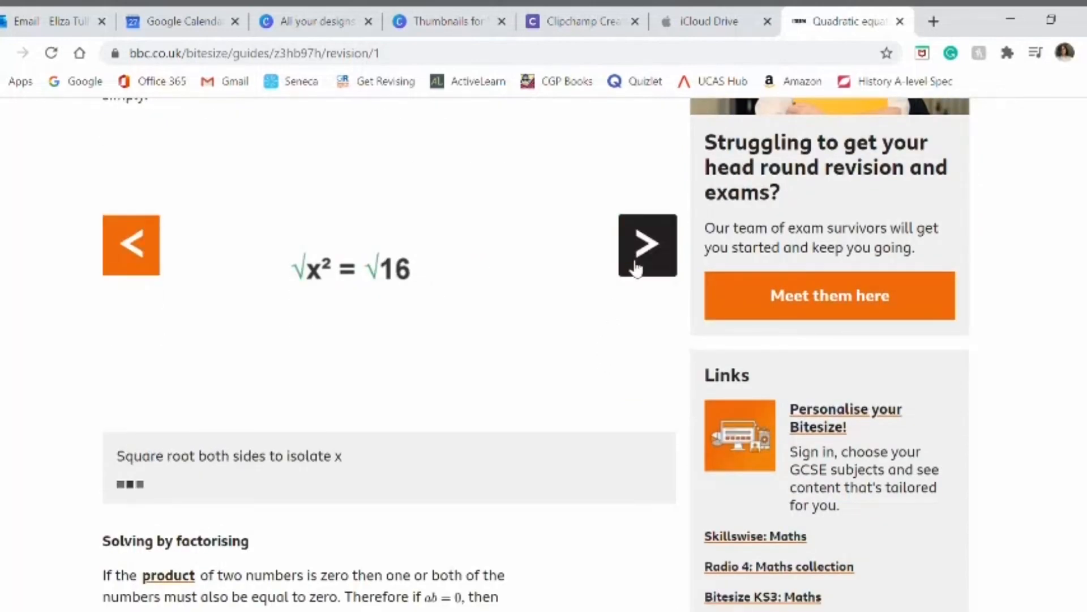
click(647, 245)
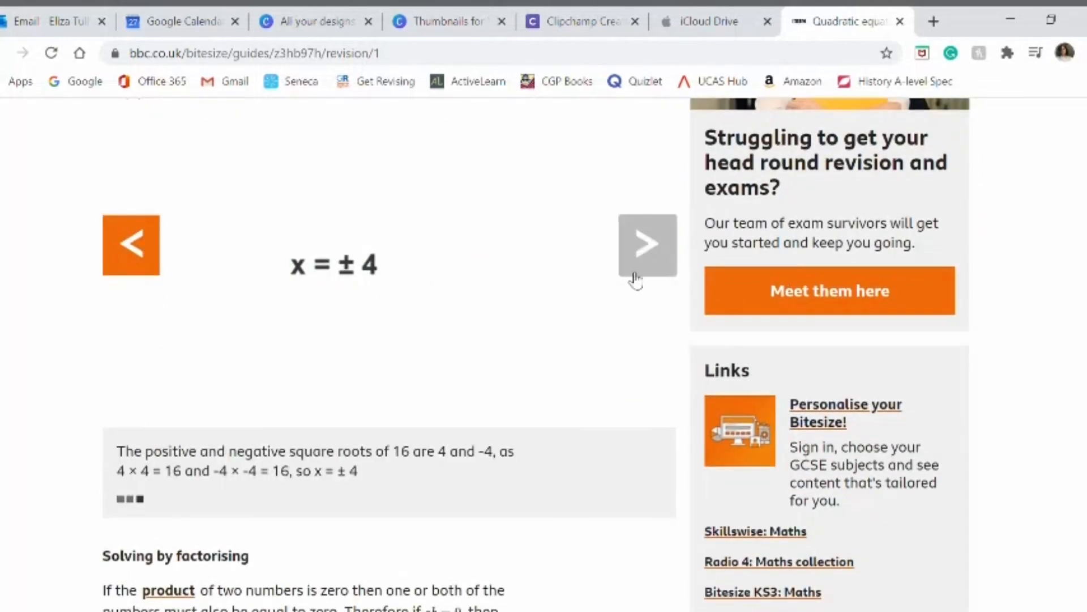
scroll(down, 3)
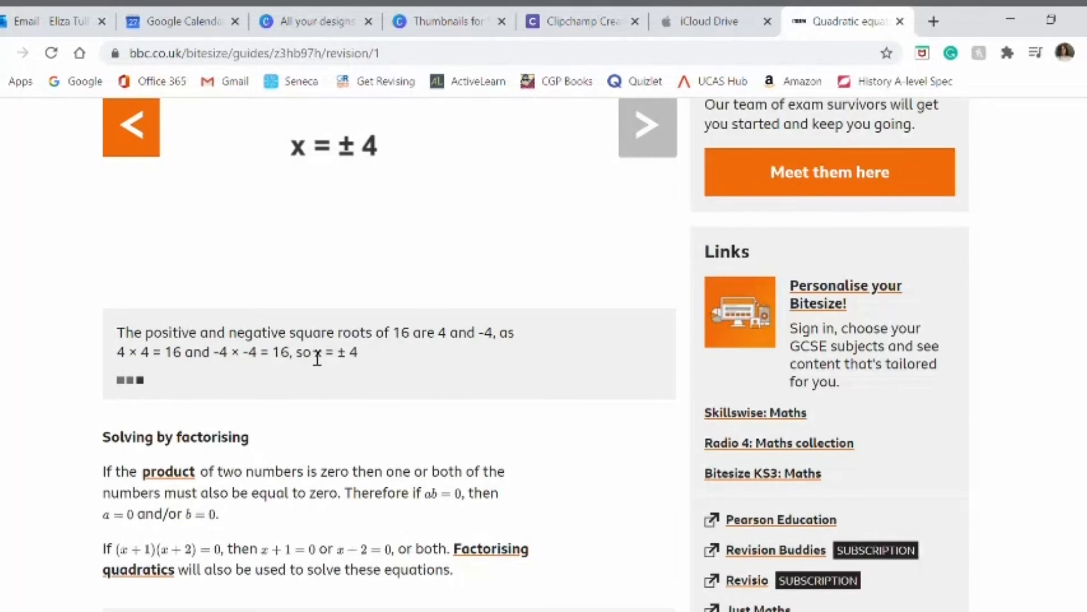
drag(311, 352, 356, 353)
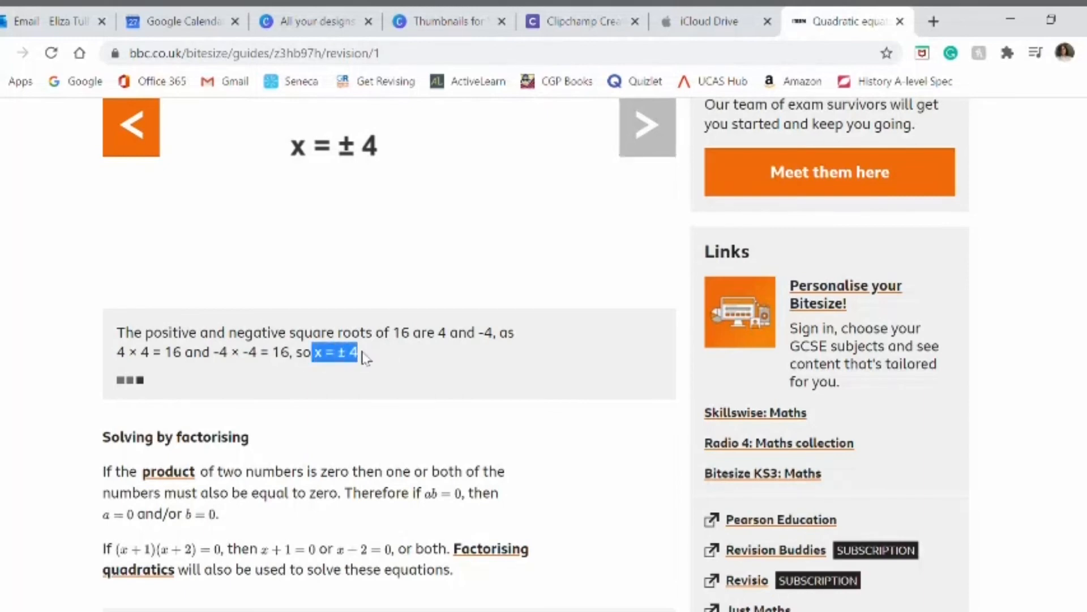